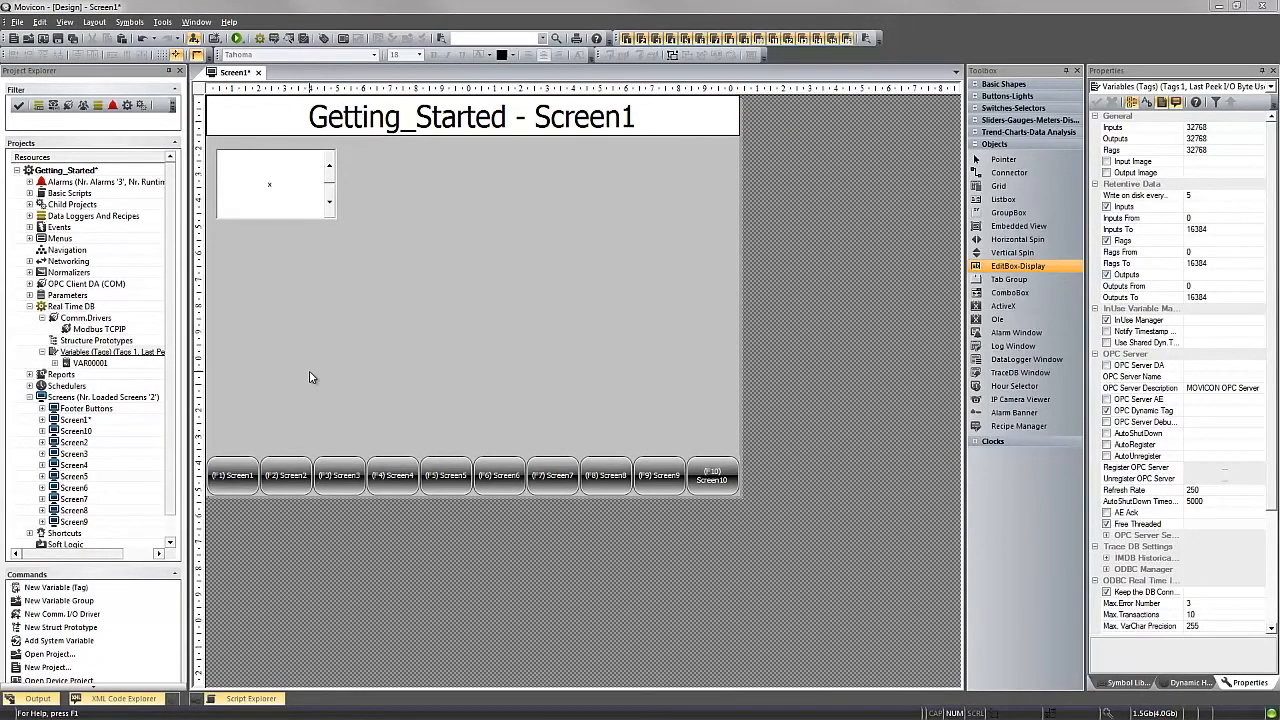
mouse_move(148, 367)
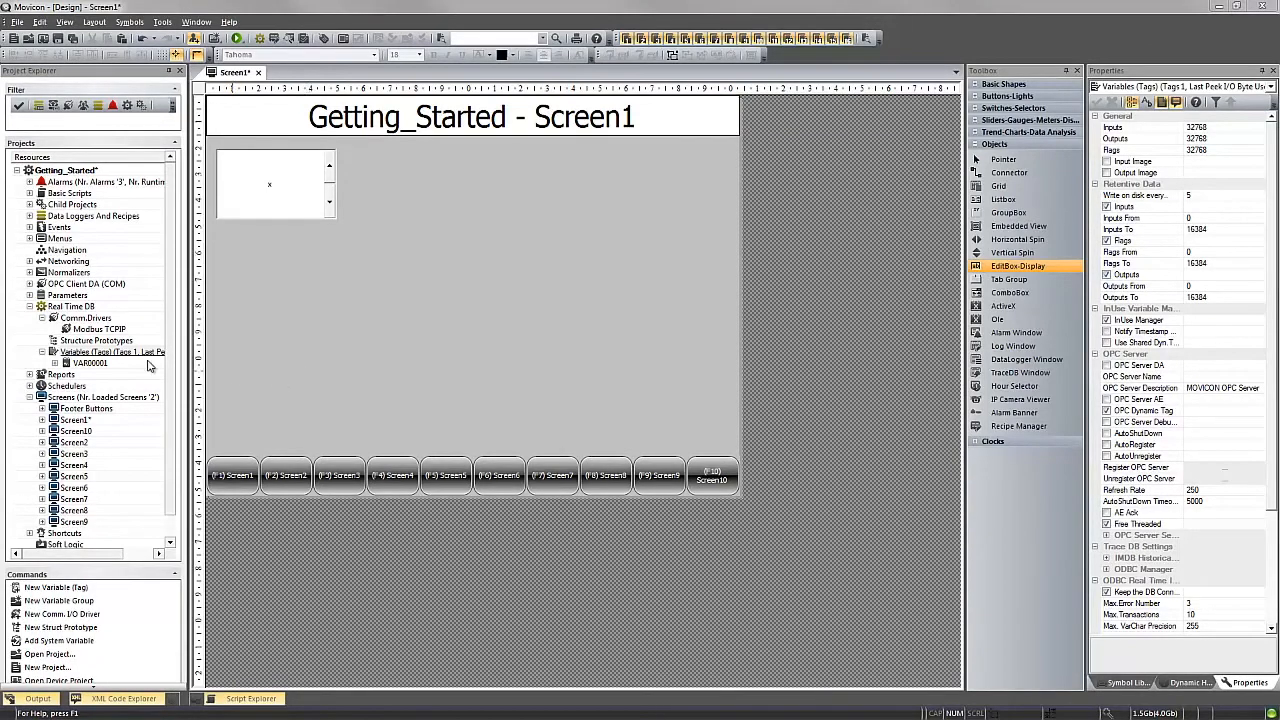
mouse_move(148, 366)
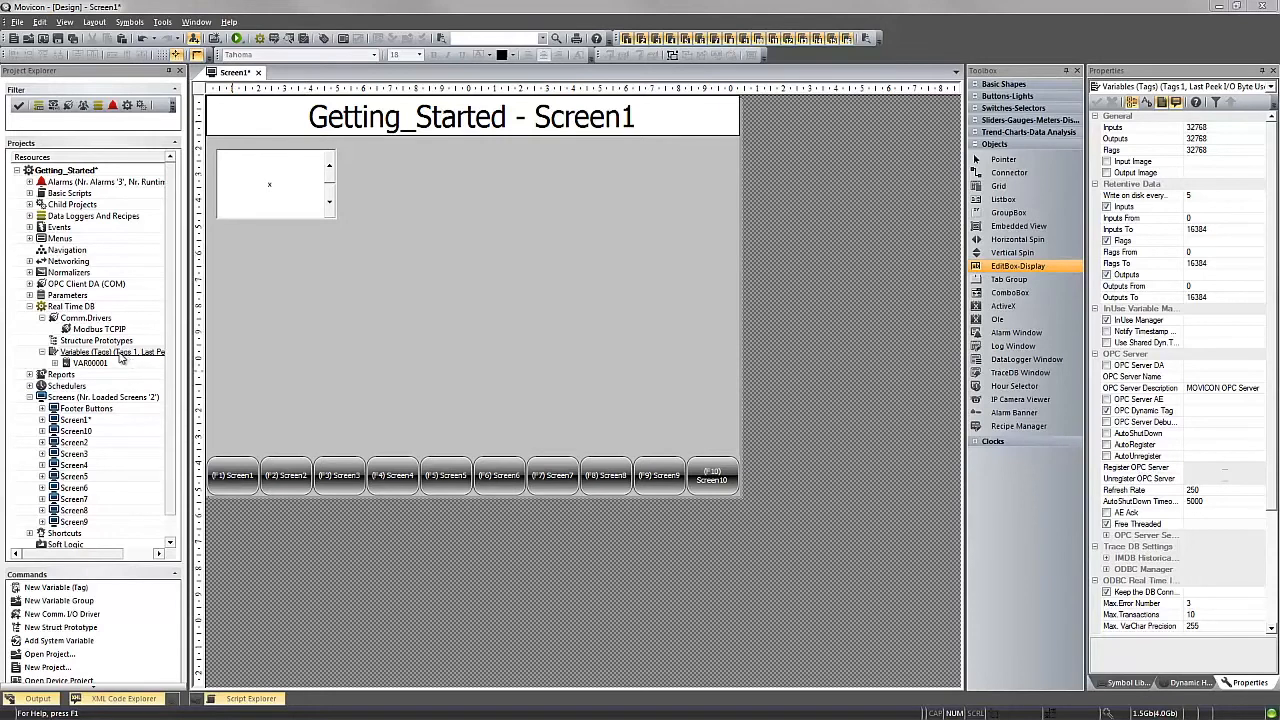
mouse_move(120, 358)
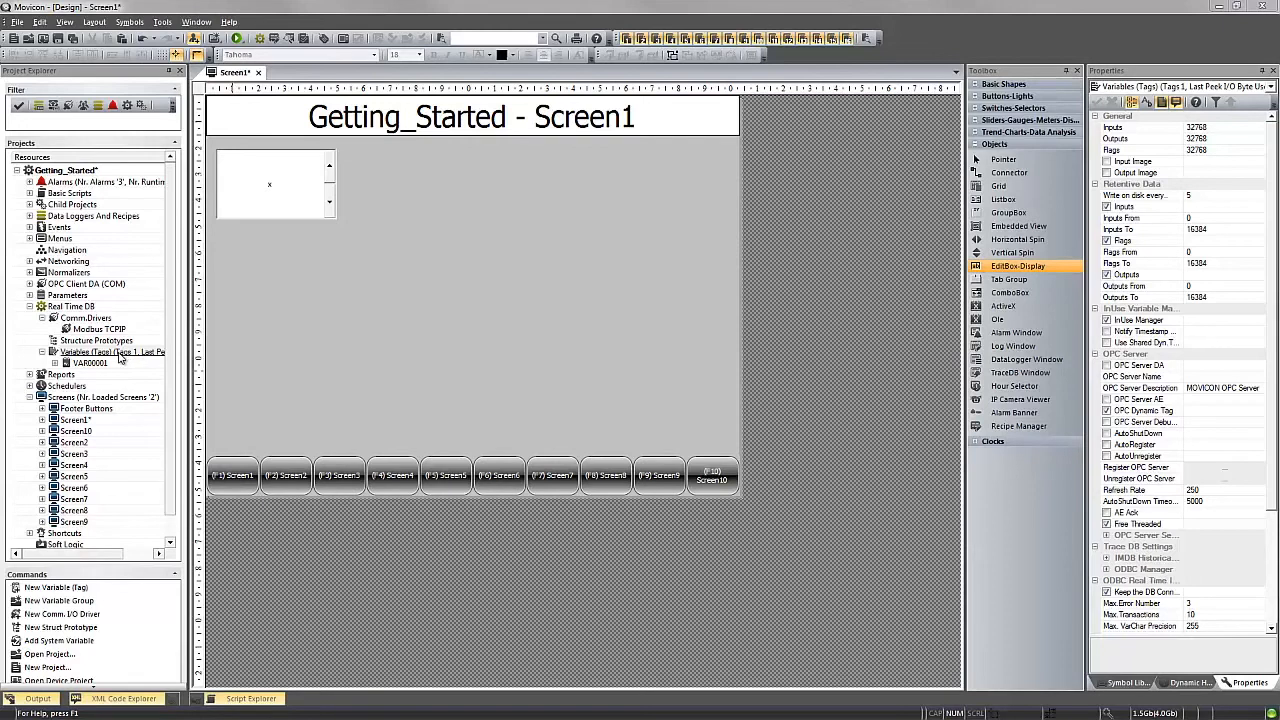
Bring up the context menu of the Variables (Tags) node in the Project Explorer
right_click(90, 351)
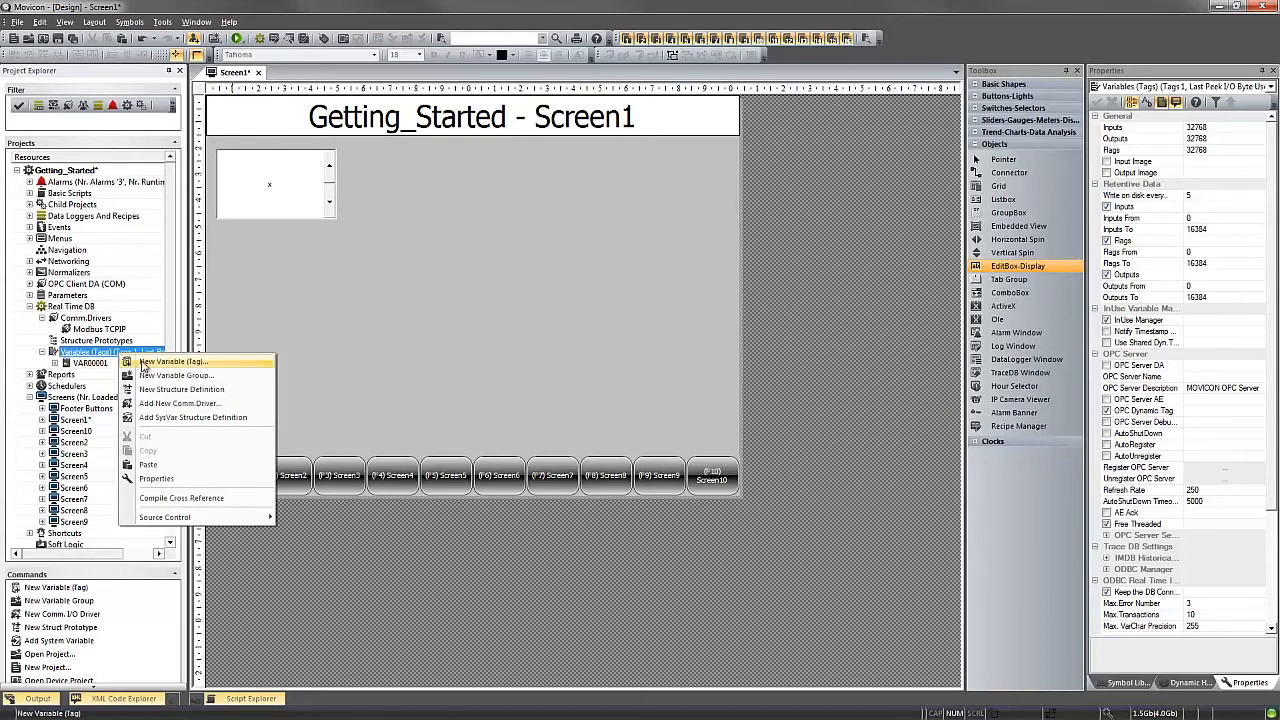
Create a new Real Time DB tag named MyArray
click(172, 361)
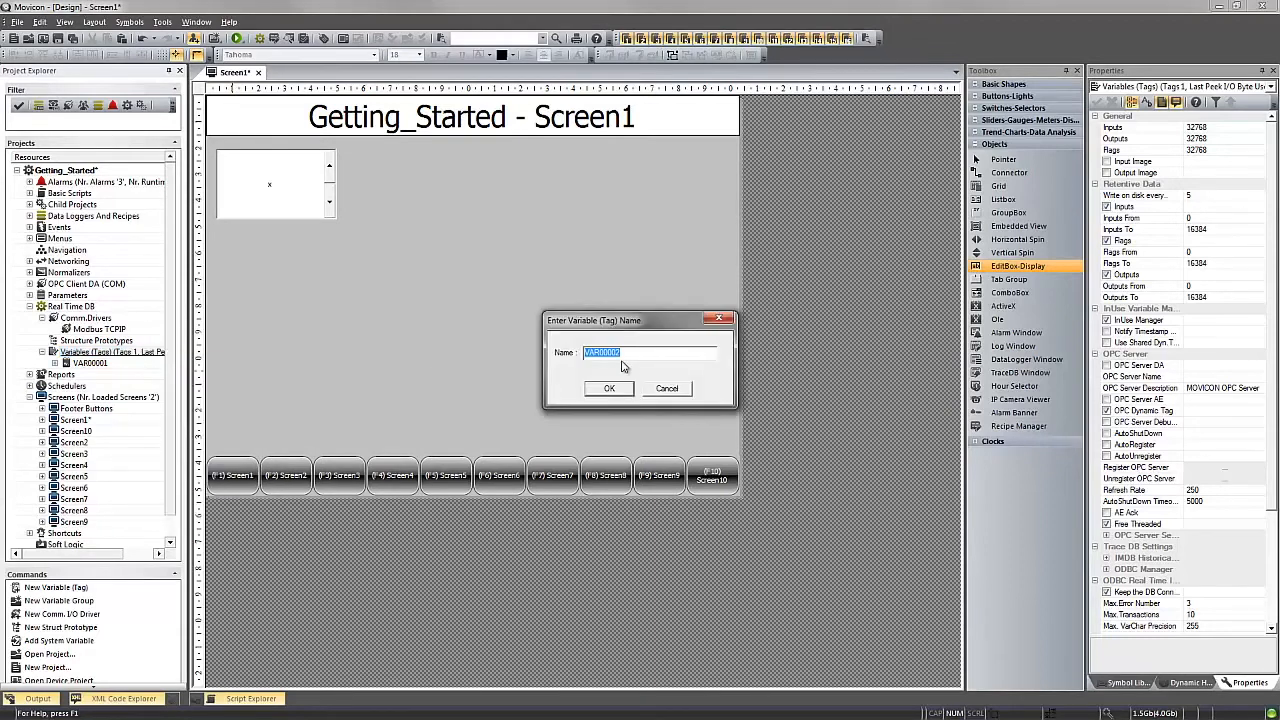
text(MyArray)
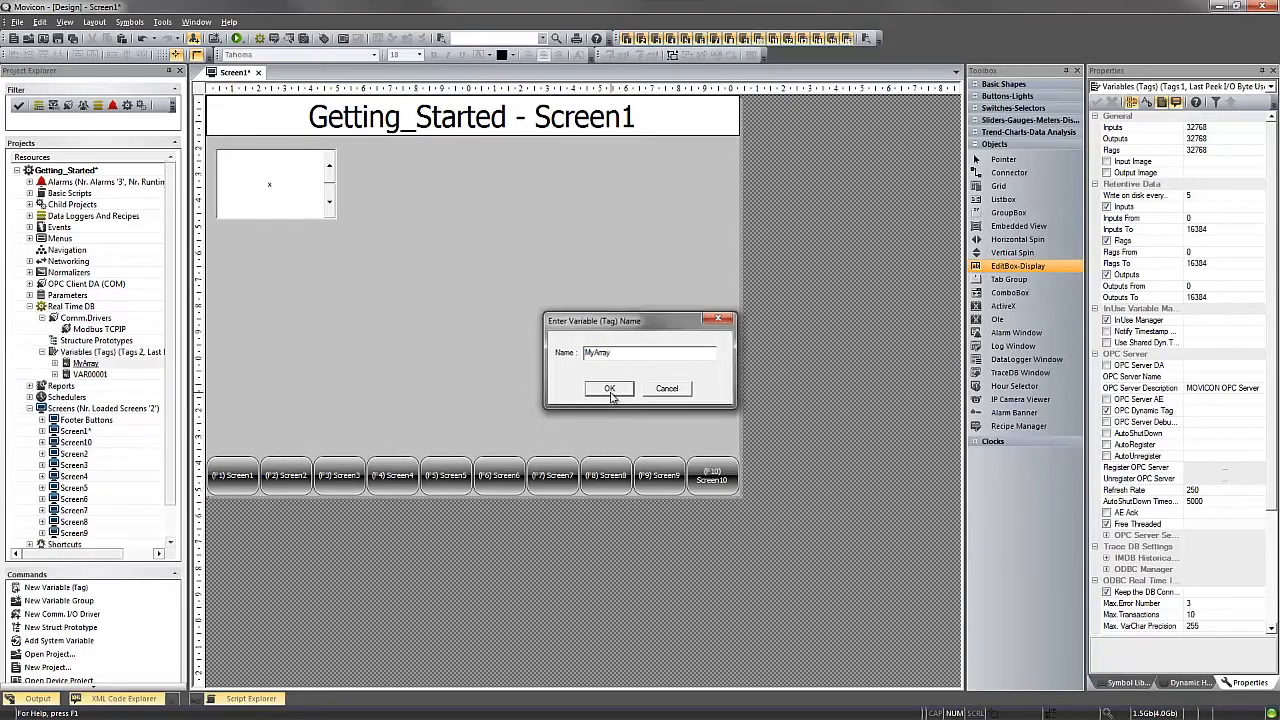
click(609, 388)
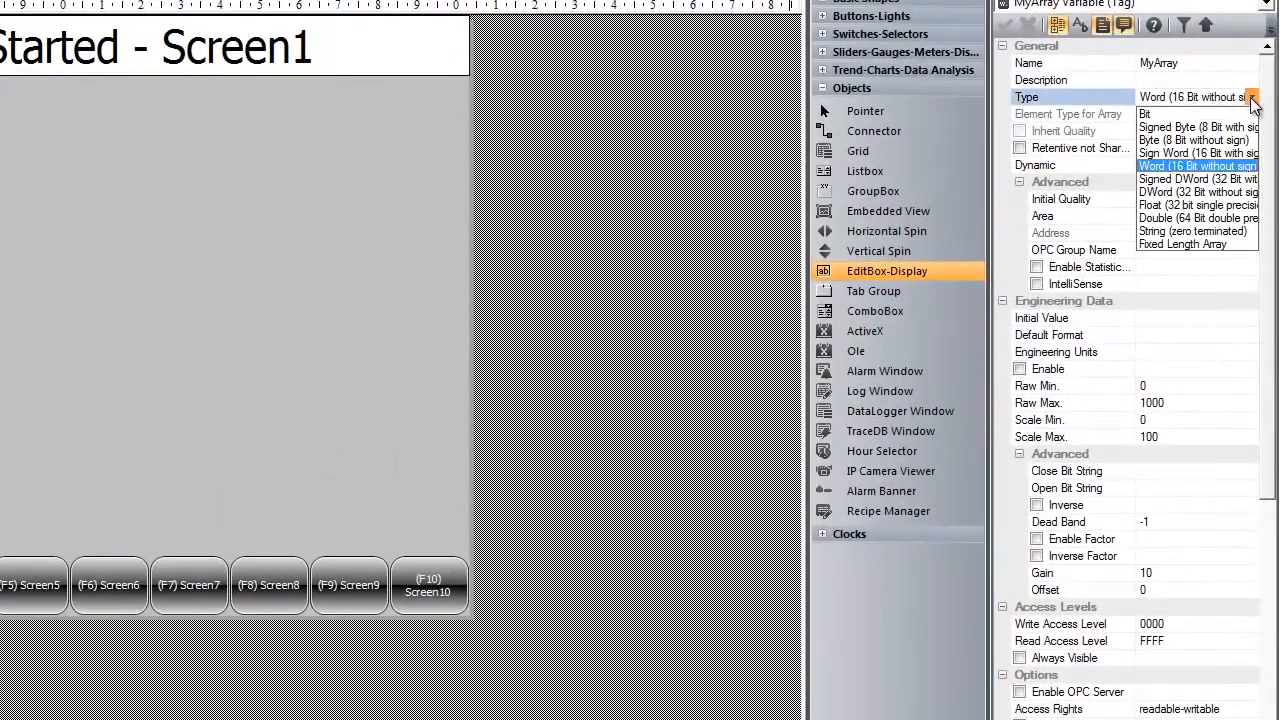
Make MyArray a retentive, non-shared Fixed Length Array of Word elements and browse its driver link
click(1184, 243)
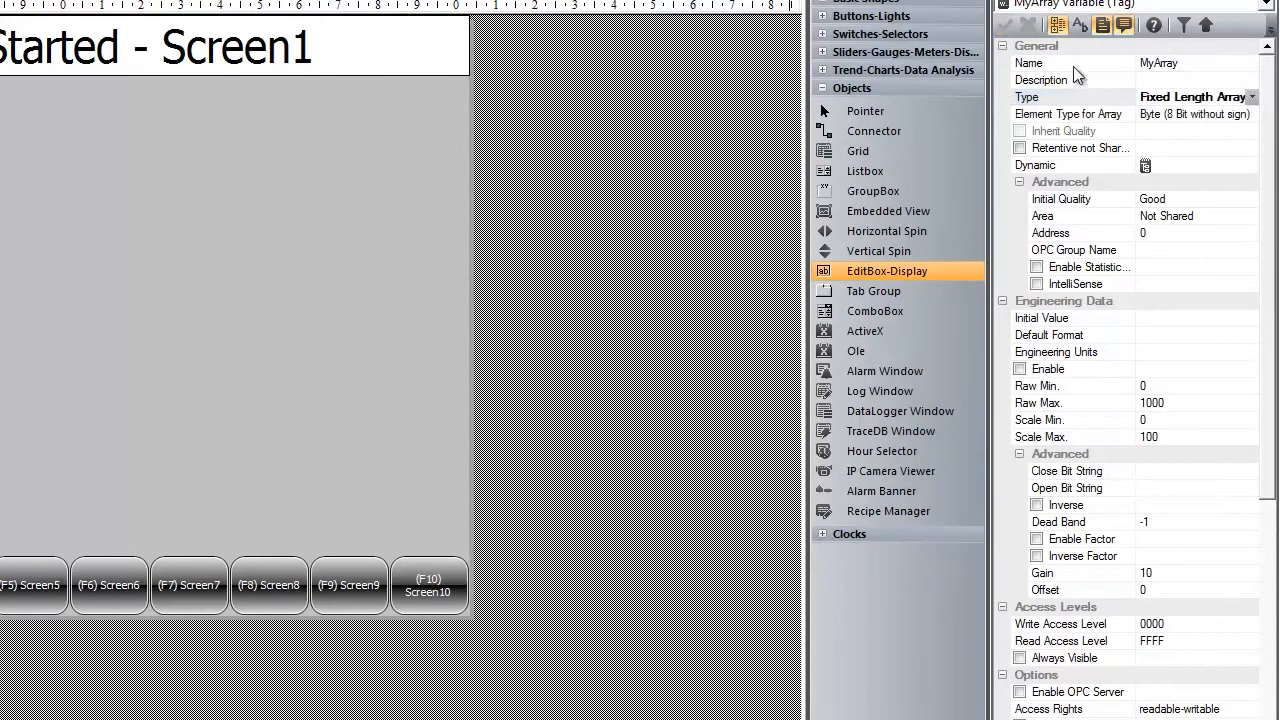
click(1252, 113)
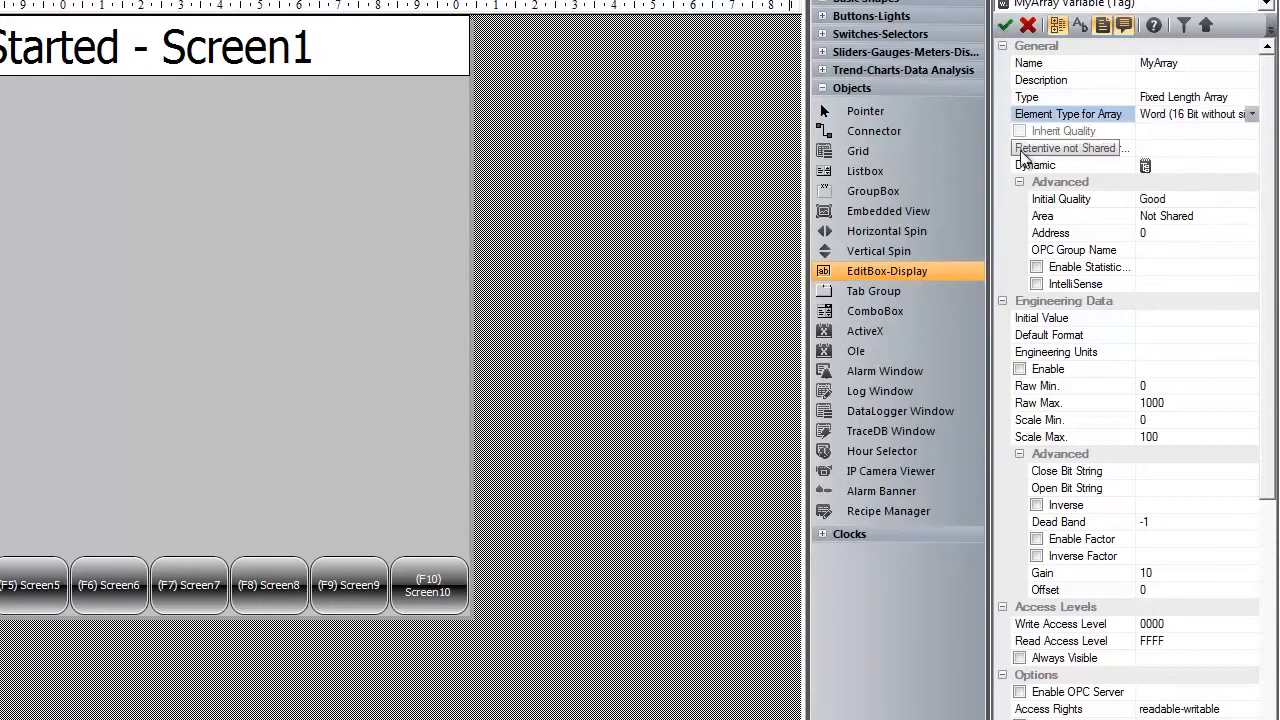
click(1019, 147)
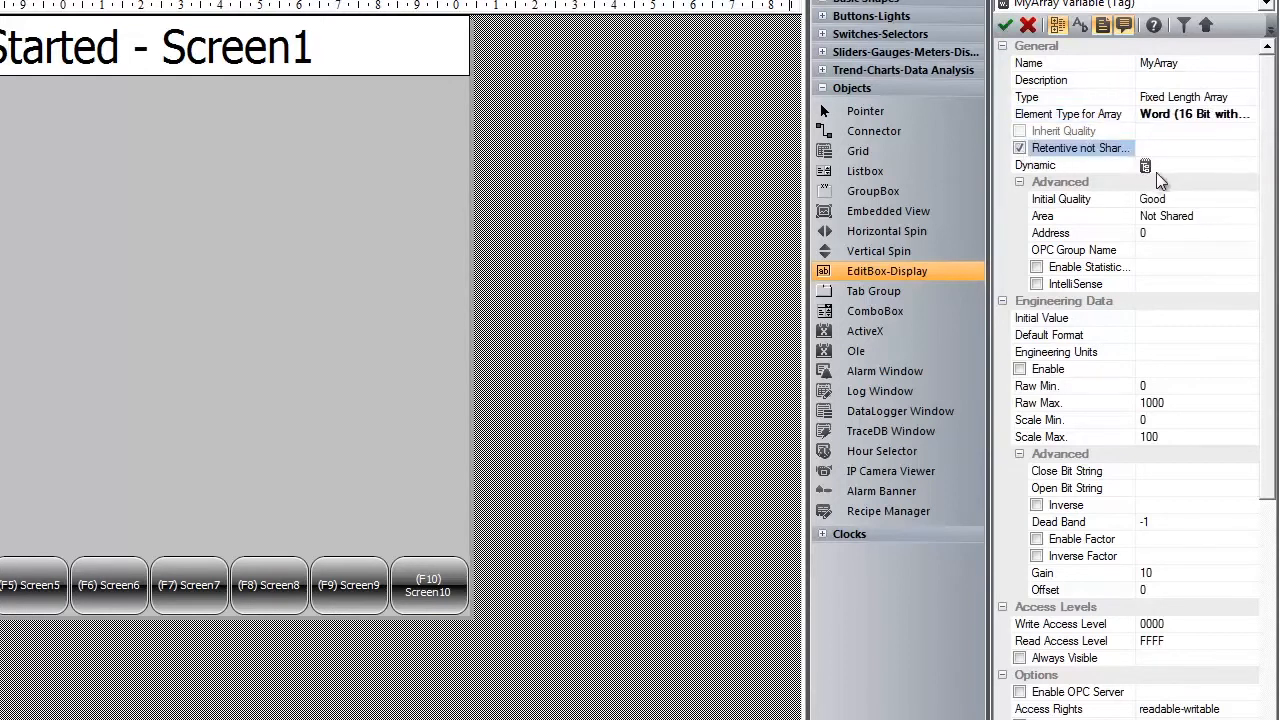
click(1145, 166)
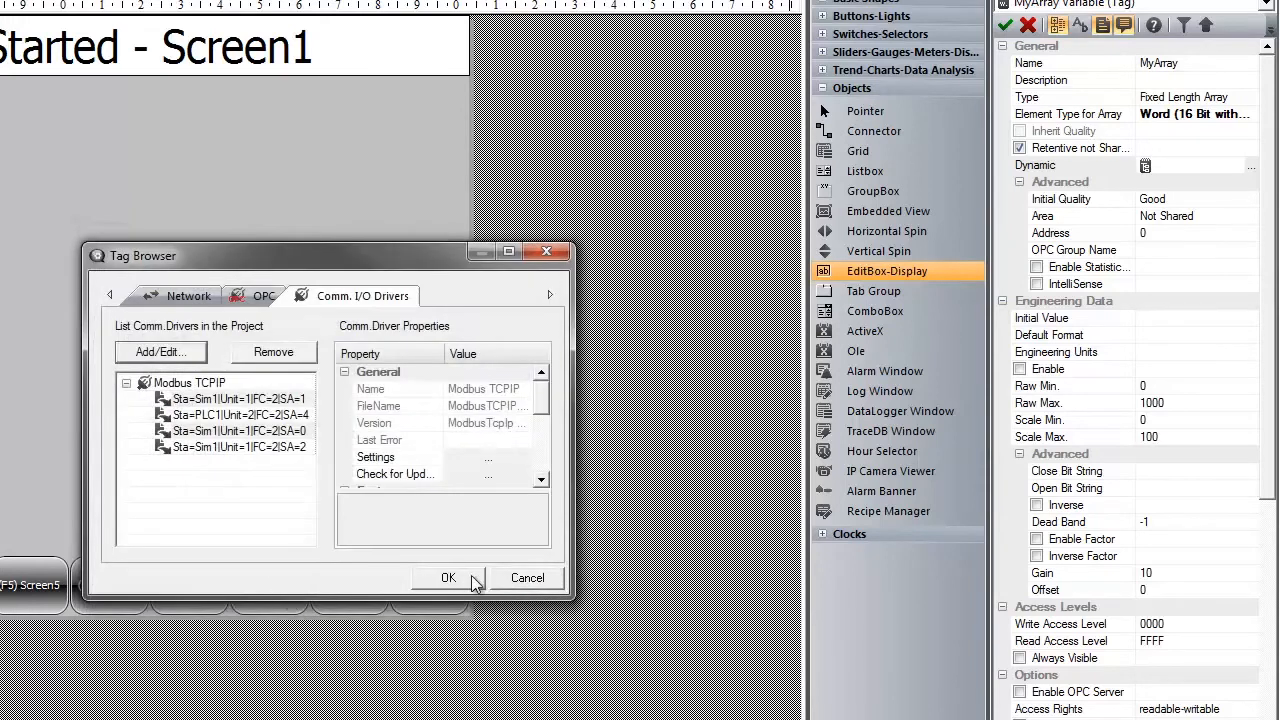
Link MyArray to the Modbus TCP driver station at address 0(100)
click(448, 578)
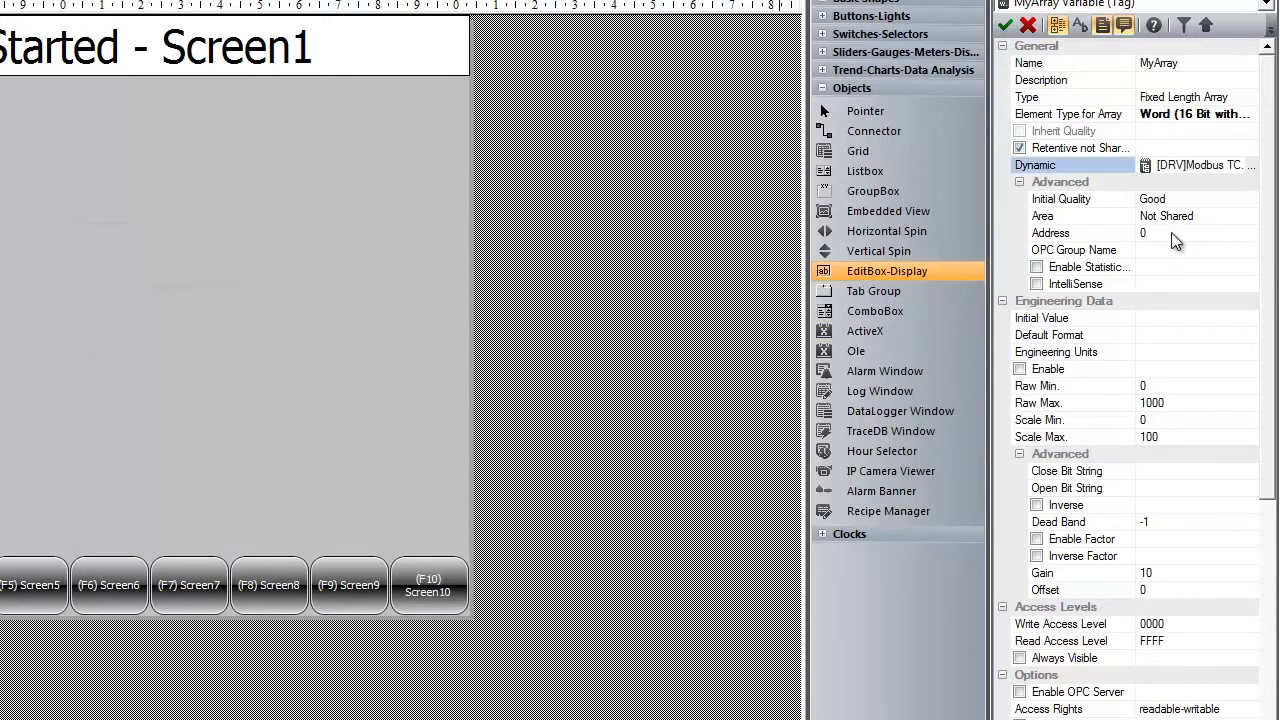
click(1195, 233)
text((100))
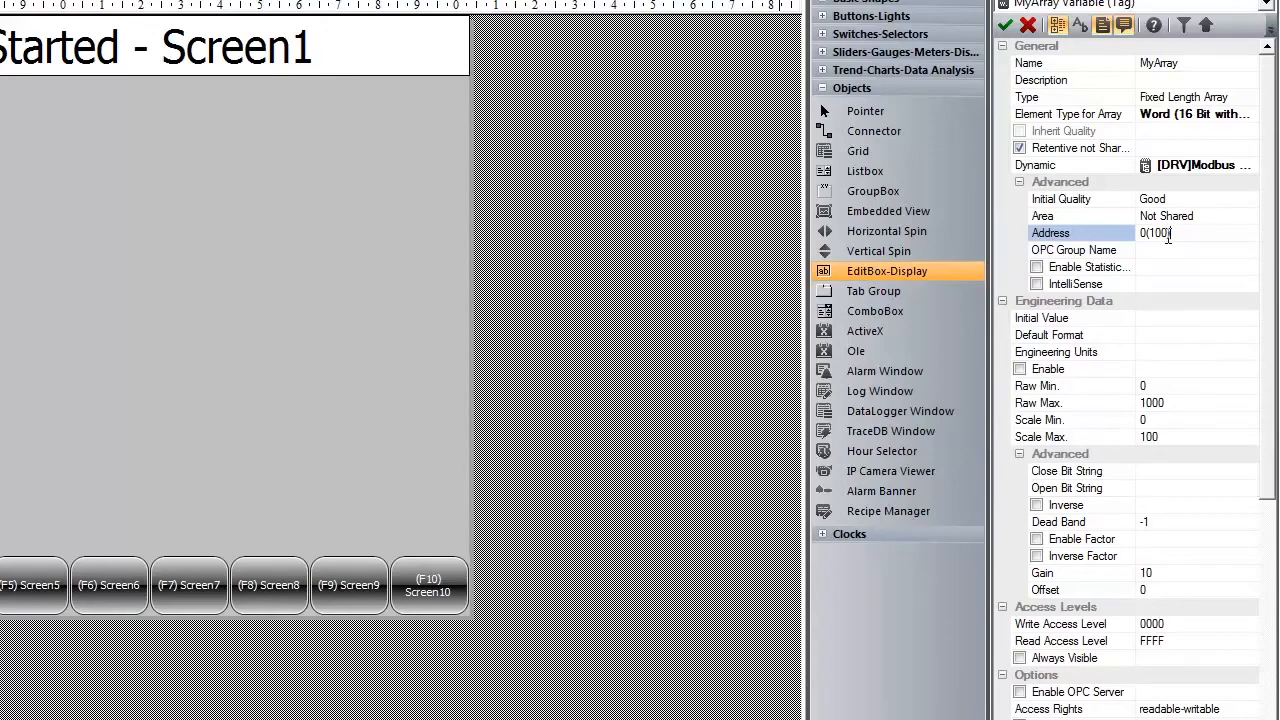
click(1005, 25)
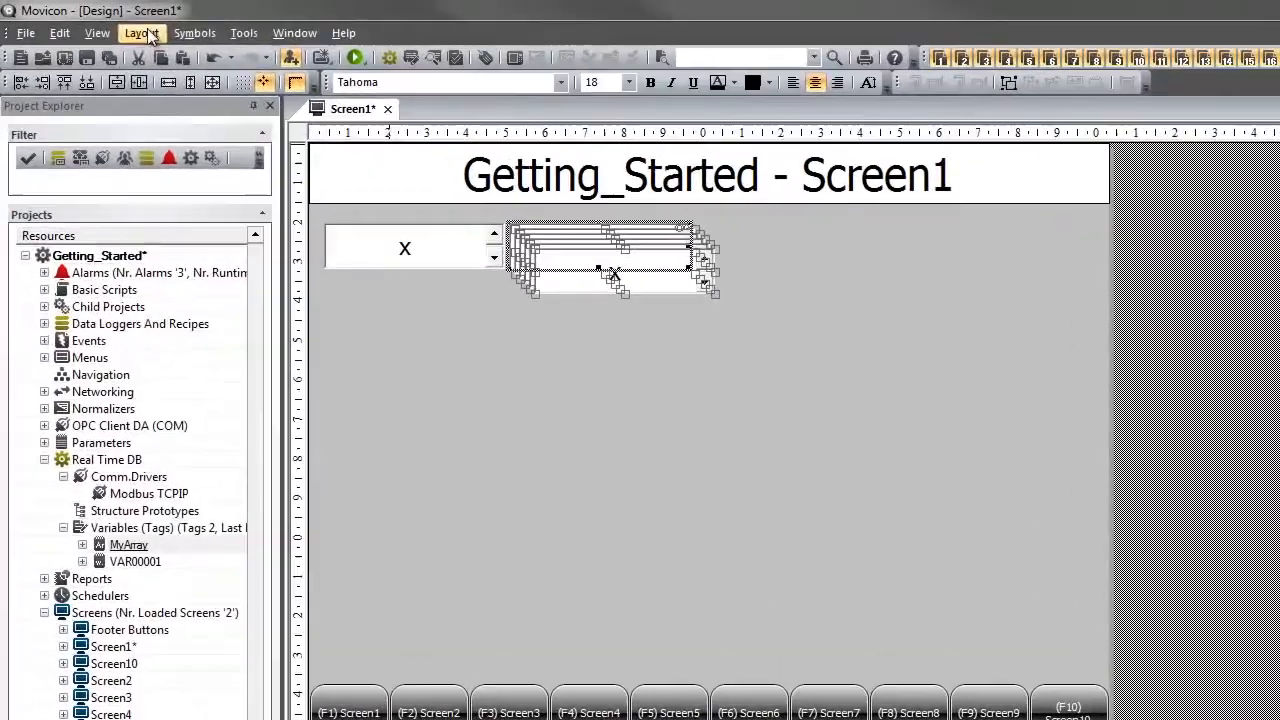
Distribute the copied edit boxes into a single column with spacing 5 beside the original
click(142, 32)
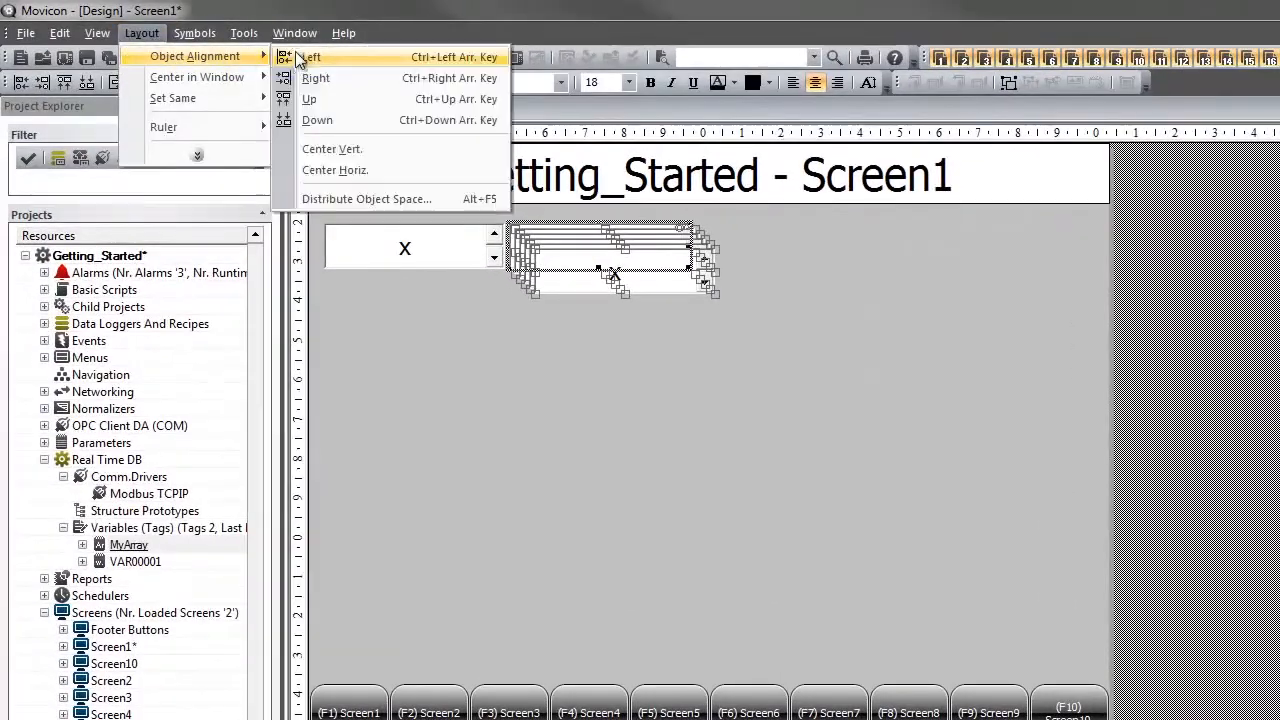
click(366, 198)
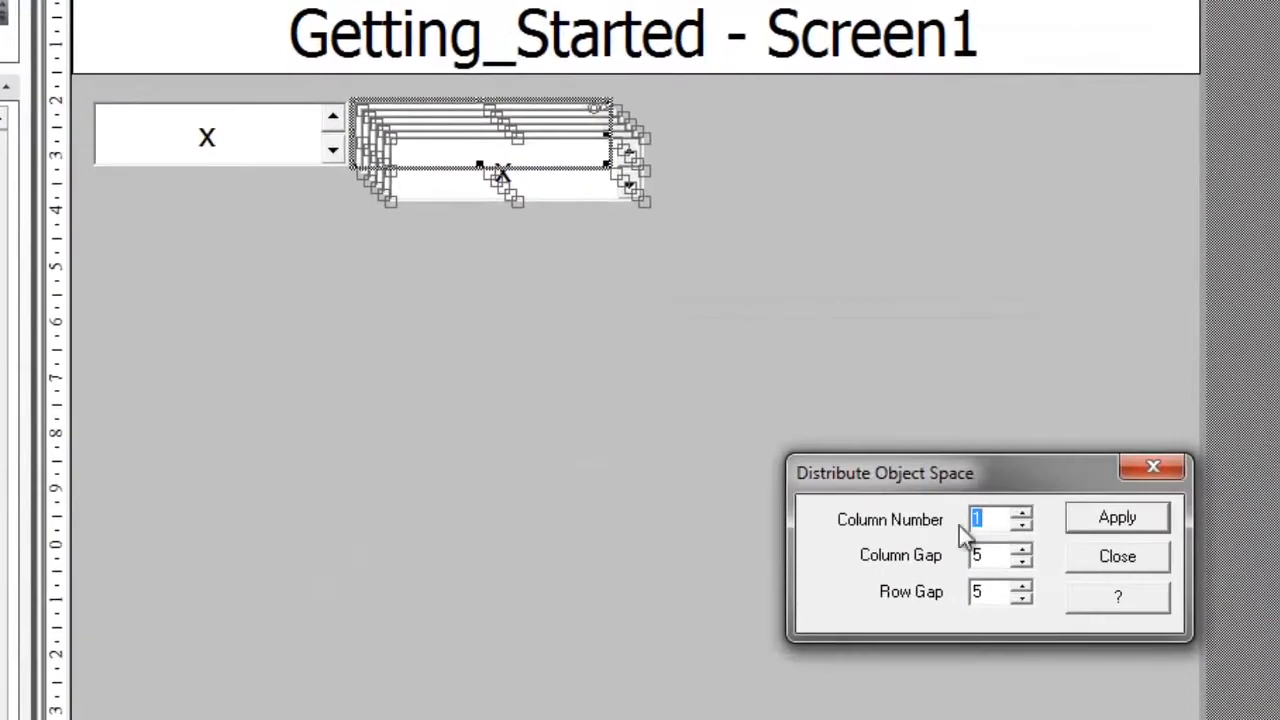
mouse_move(965, 588)
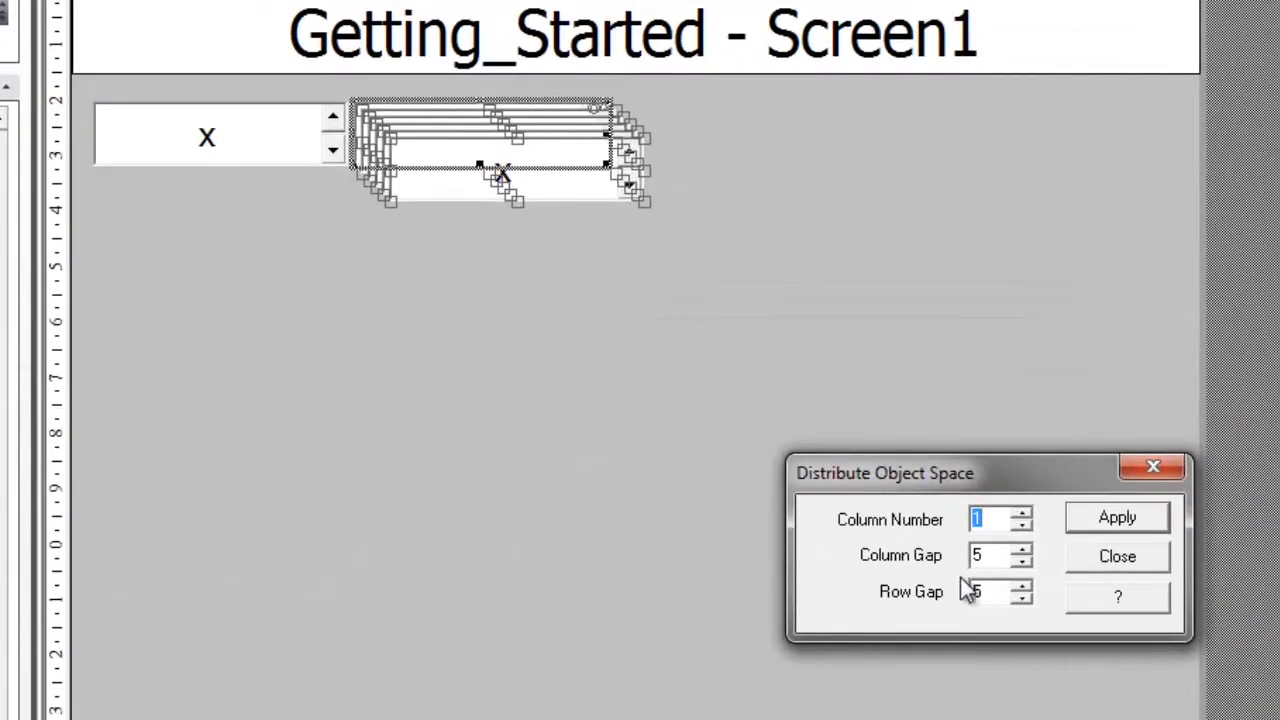
click(1117, 517)
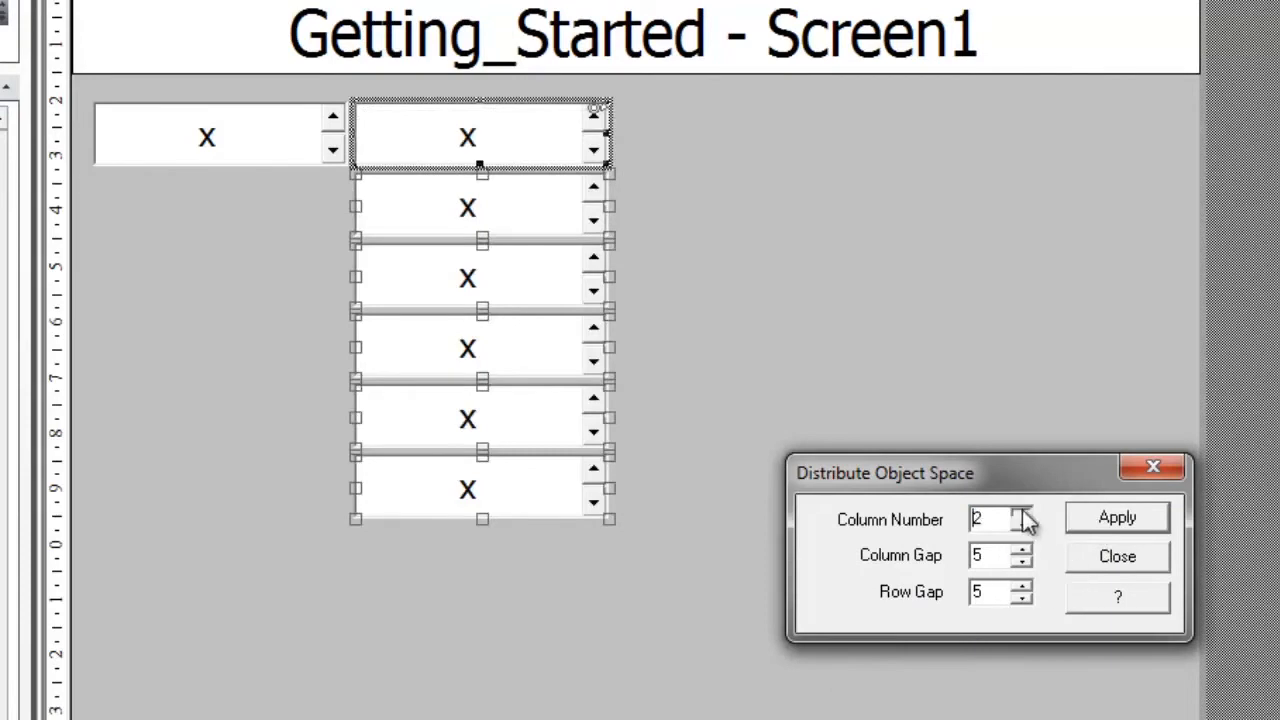
click(1117, 517)
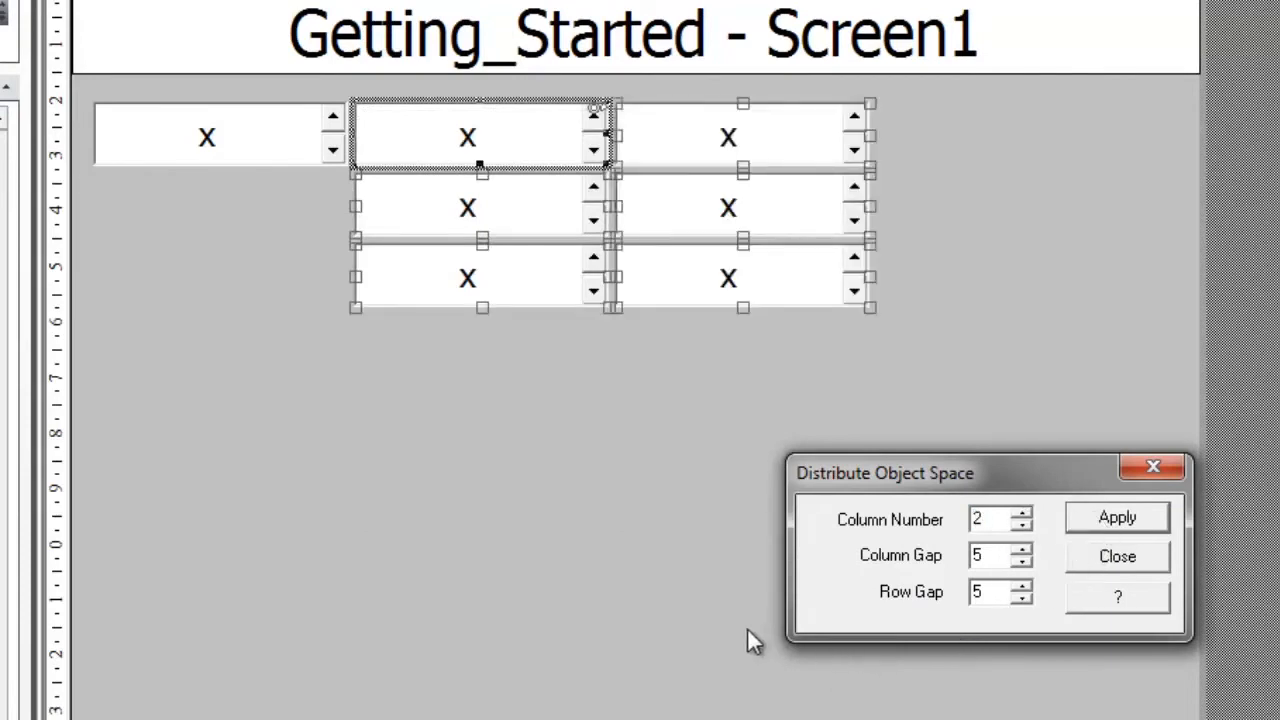
click(1117, 517)
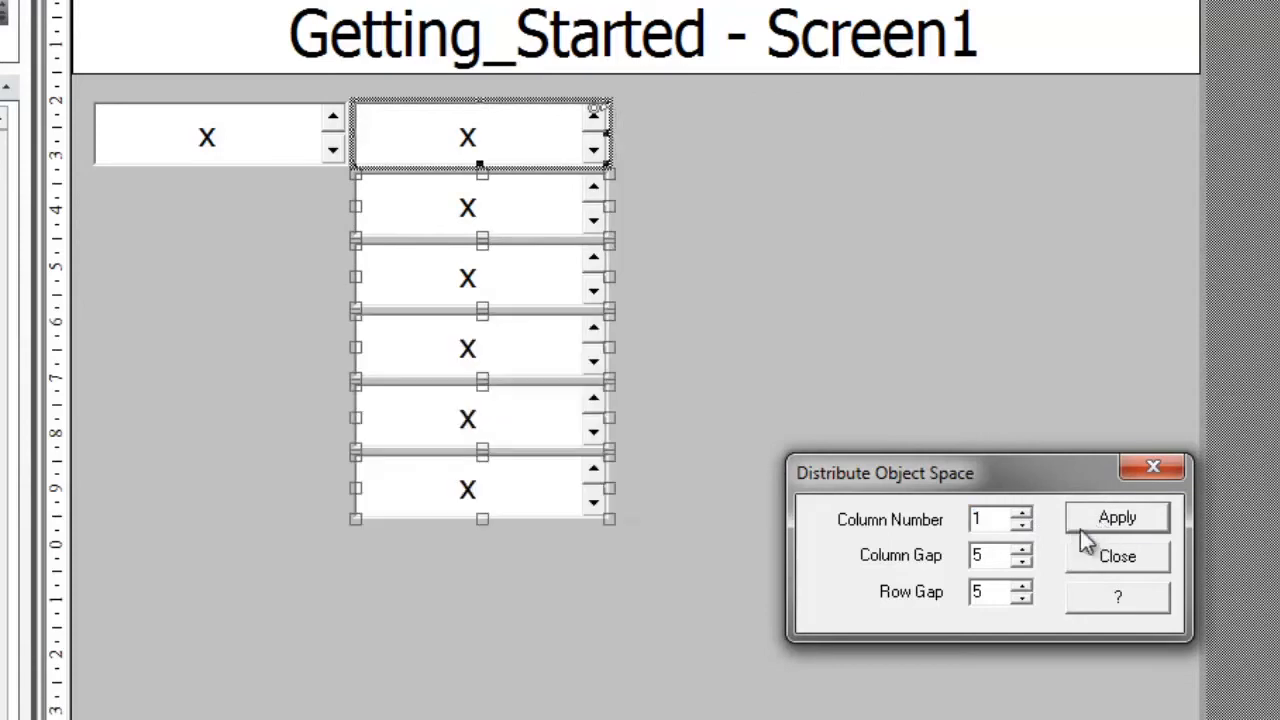
mouse_move(750, 500)
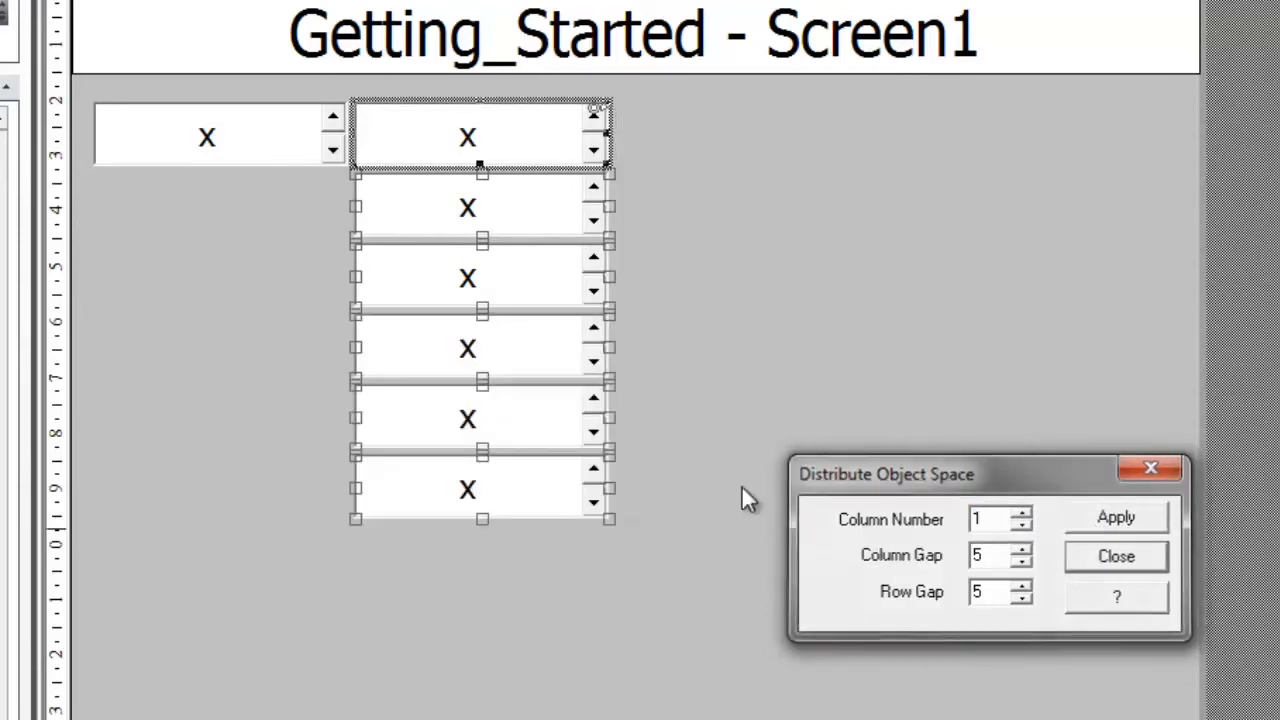
click(1115, 556)
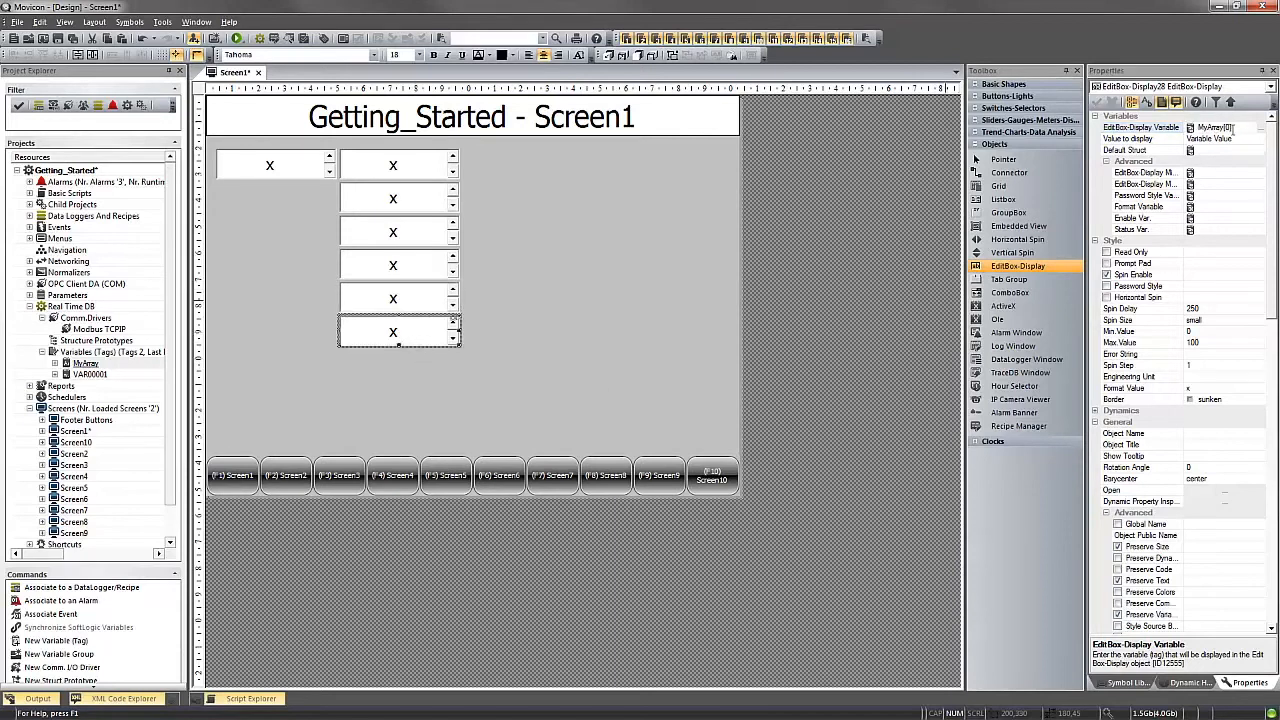
Bind each edit box's Display Variable property to an element of MyArray
click(1210, 127)
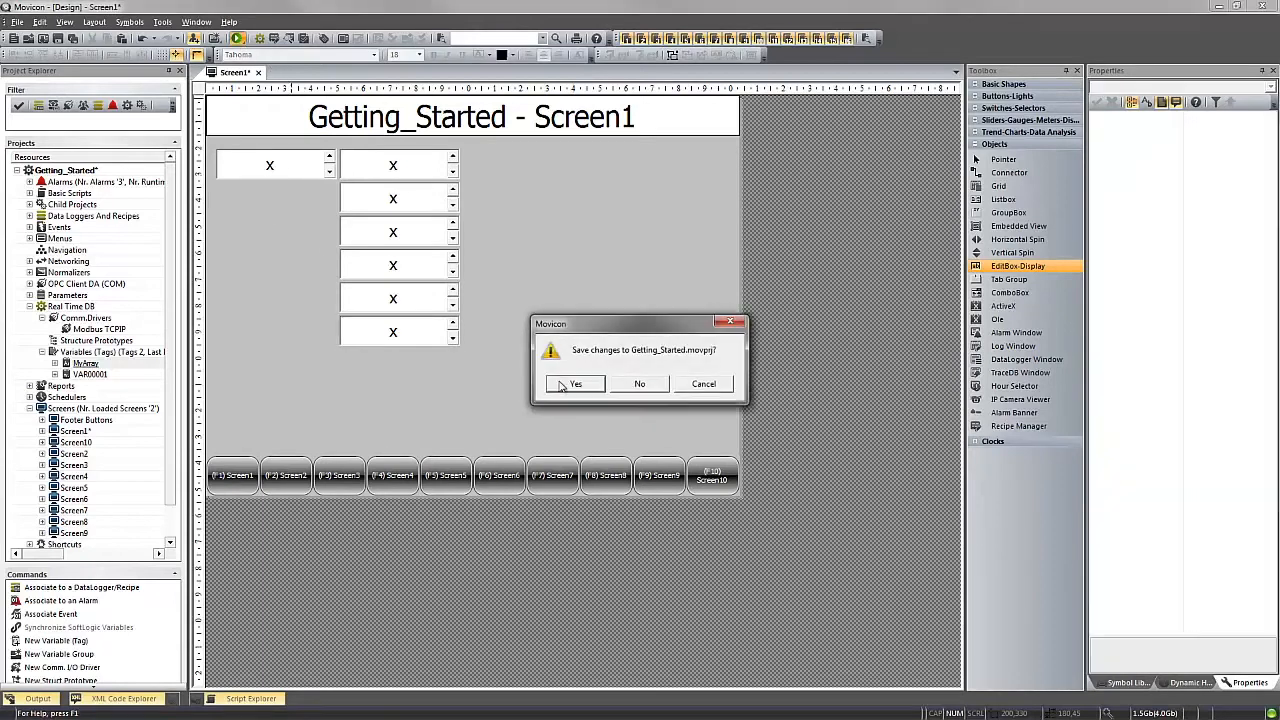
Save the project, dismiss the evaluation notice, and compare runtime boxes with simulator values 23, 38, 57, 83, 23, 1
click(575, 384)
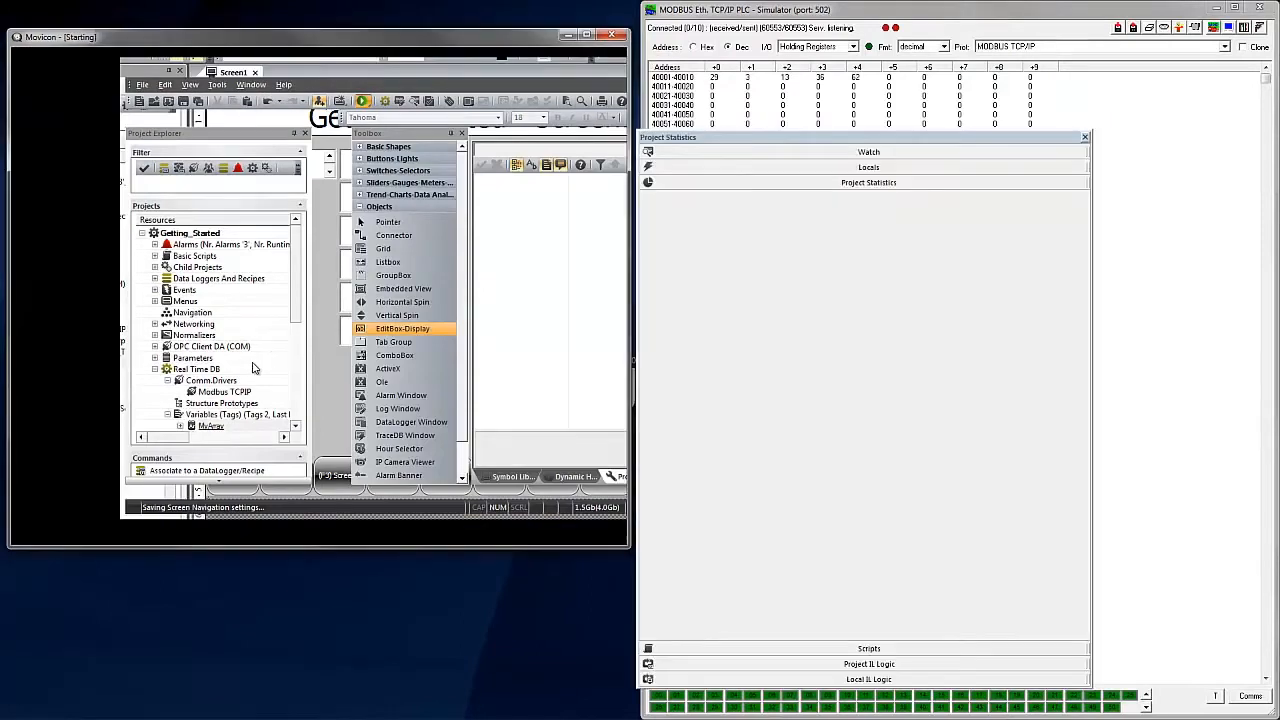
click(363, 100)
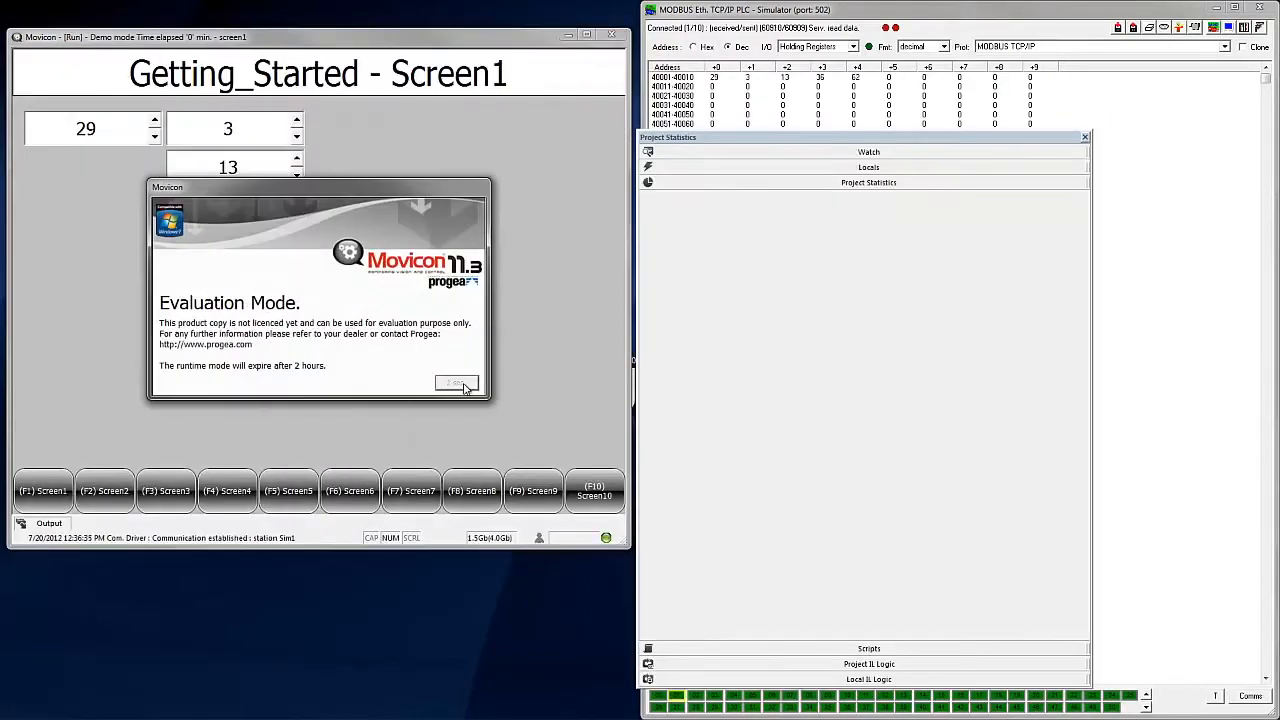
click(457, 383)
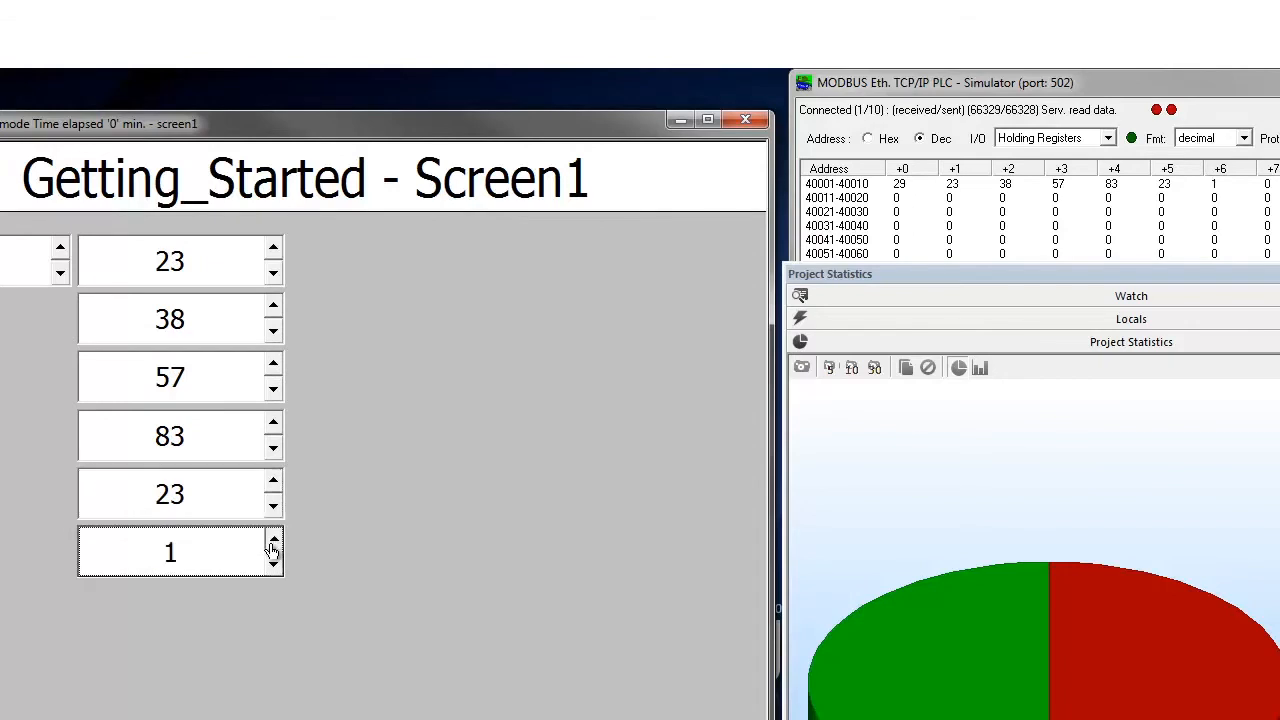
click(273, 543)
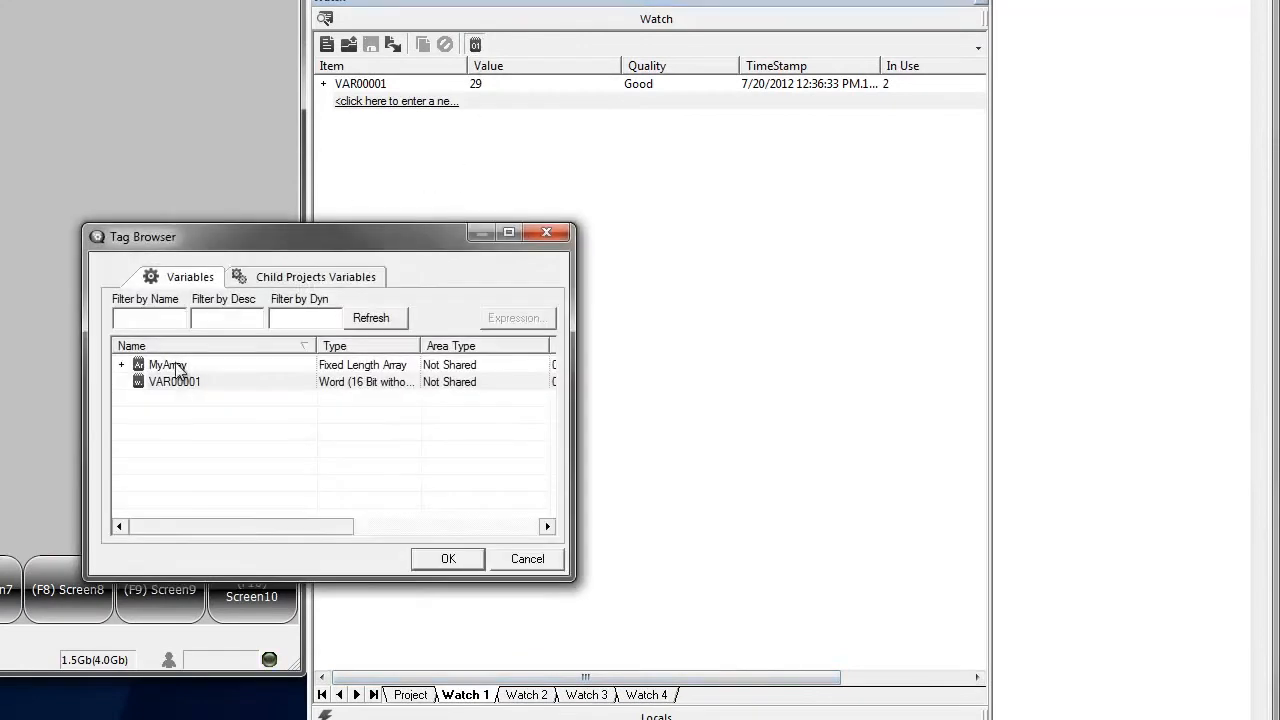
Add MyArray to the Watch 1 list and expand it to show its elements
click(447, 558)
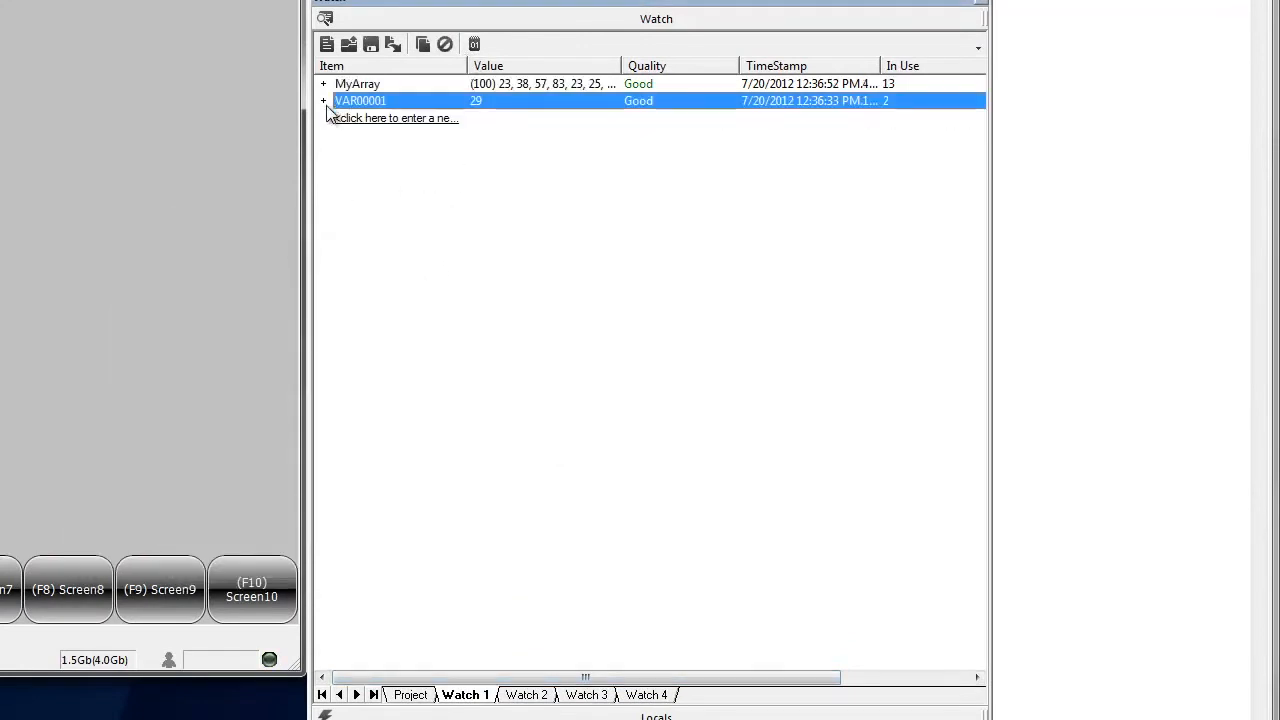
click(323, 100)
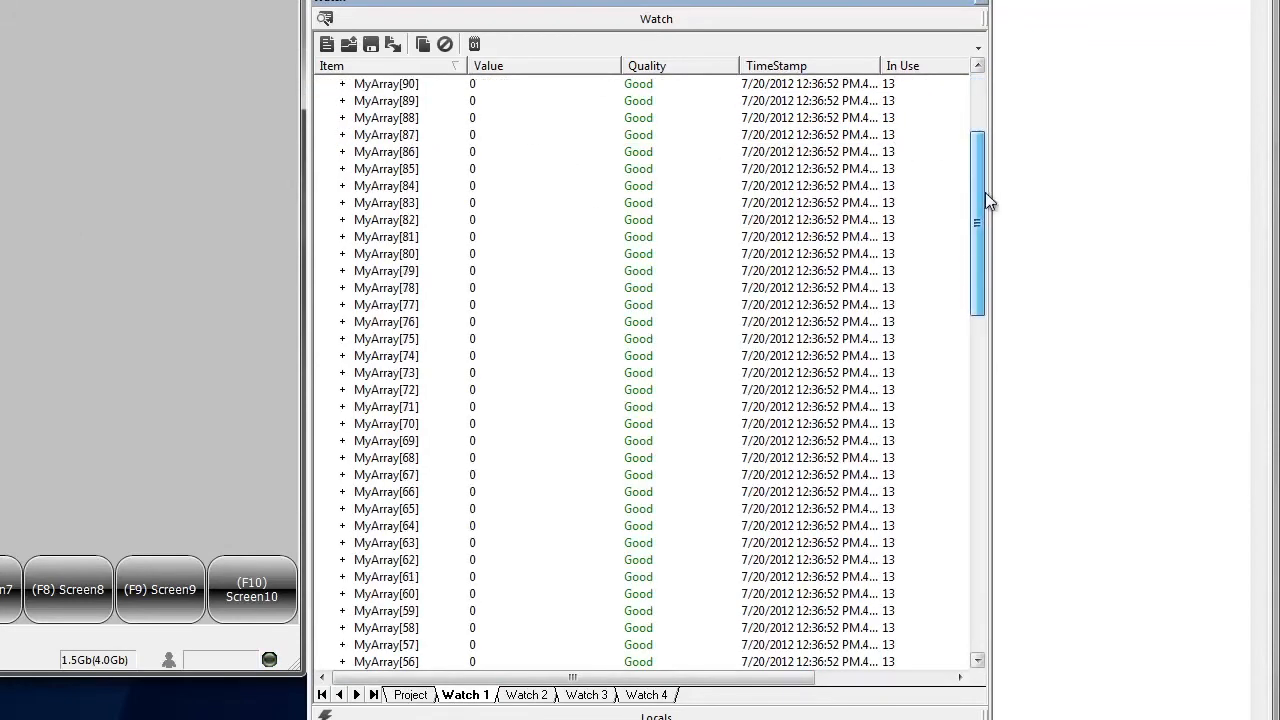
scroll(down, 3)
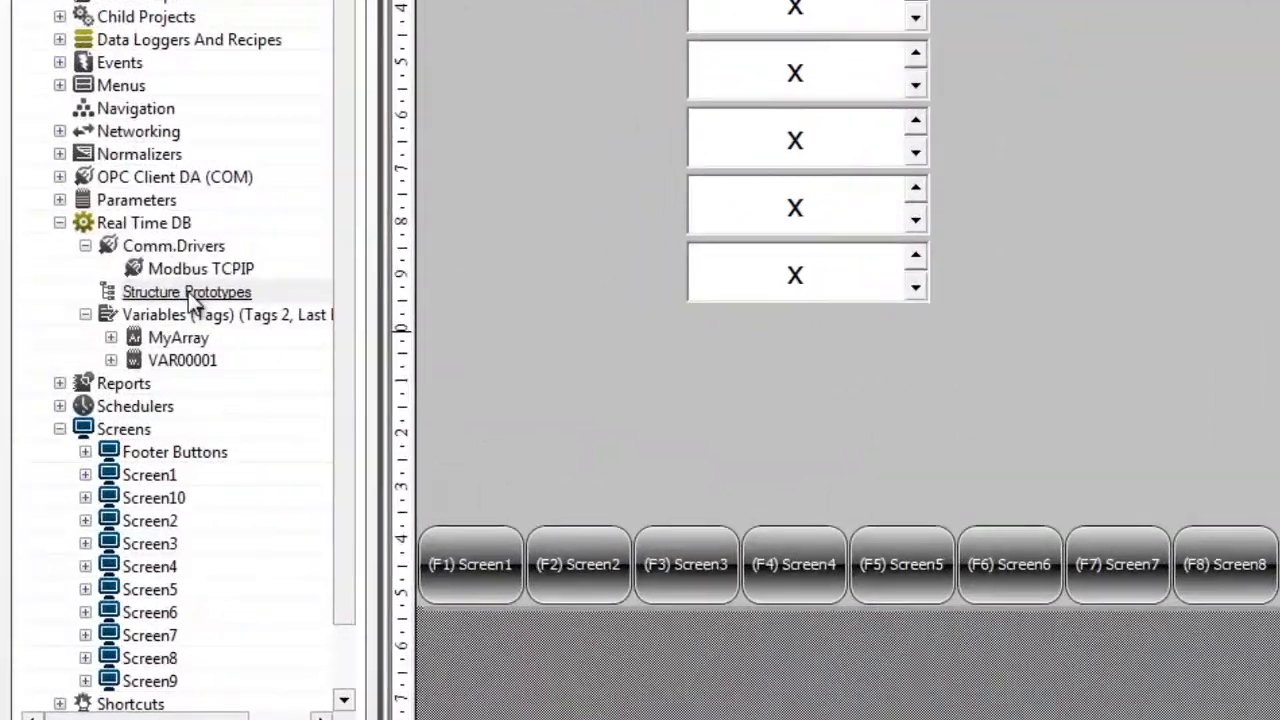
Create a new structure prototype named MyStructure under Structure Prototypes
right_click(186, 291)
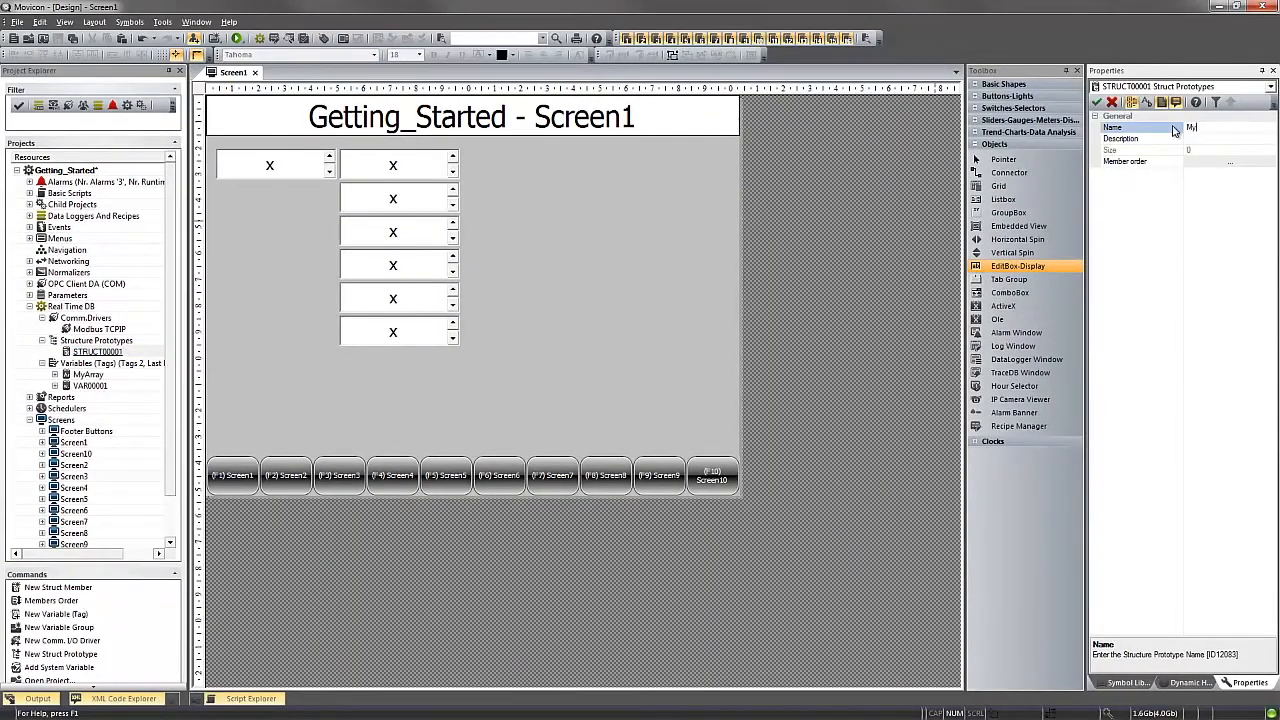
text(MyStructure)
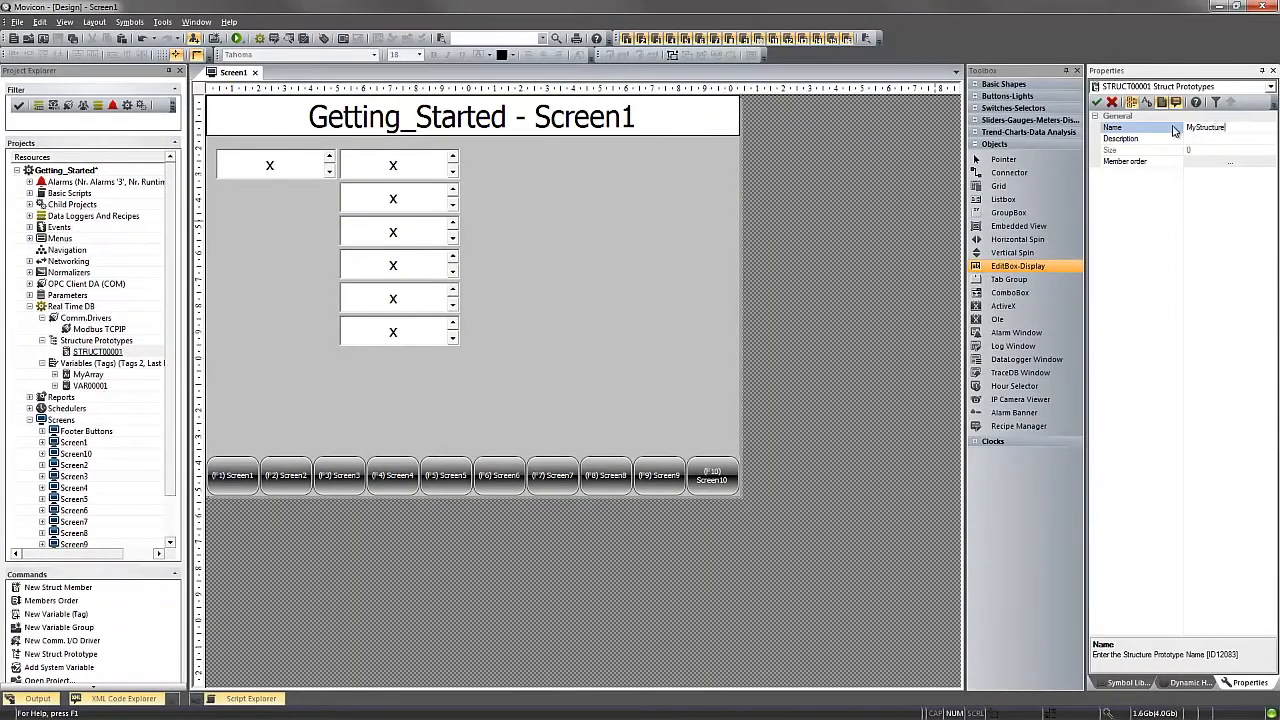
click(1098, 104)
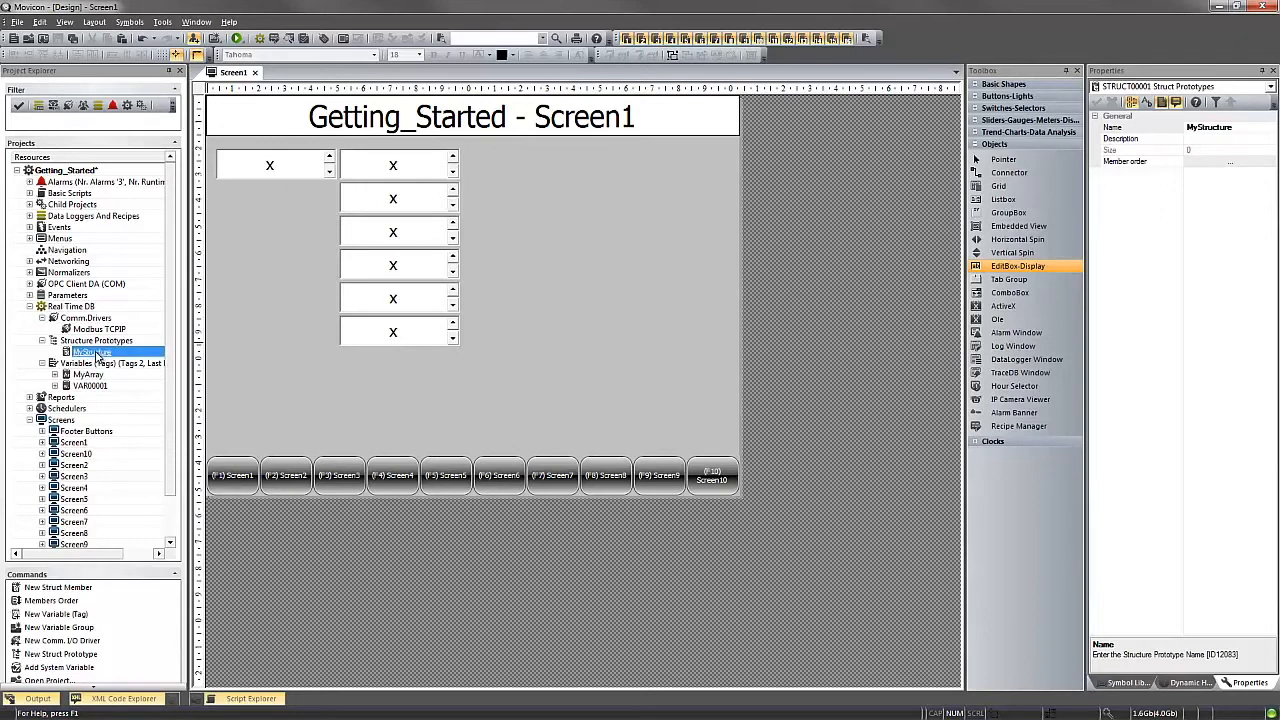
Add a new struct member to MyStructure from its context menu
right_click(95, 352)
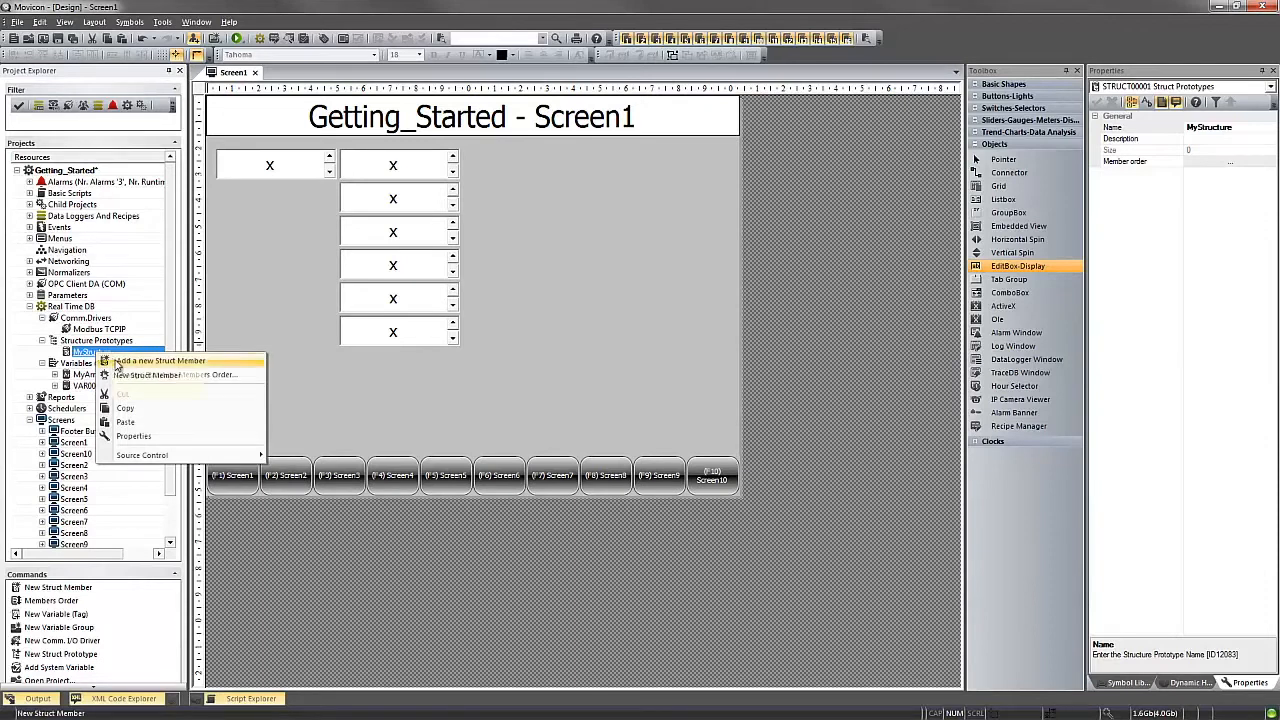
click(158, 360)
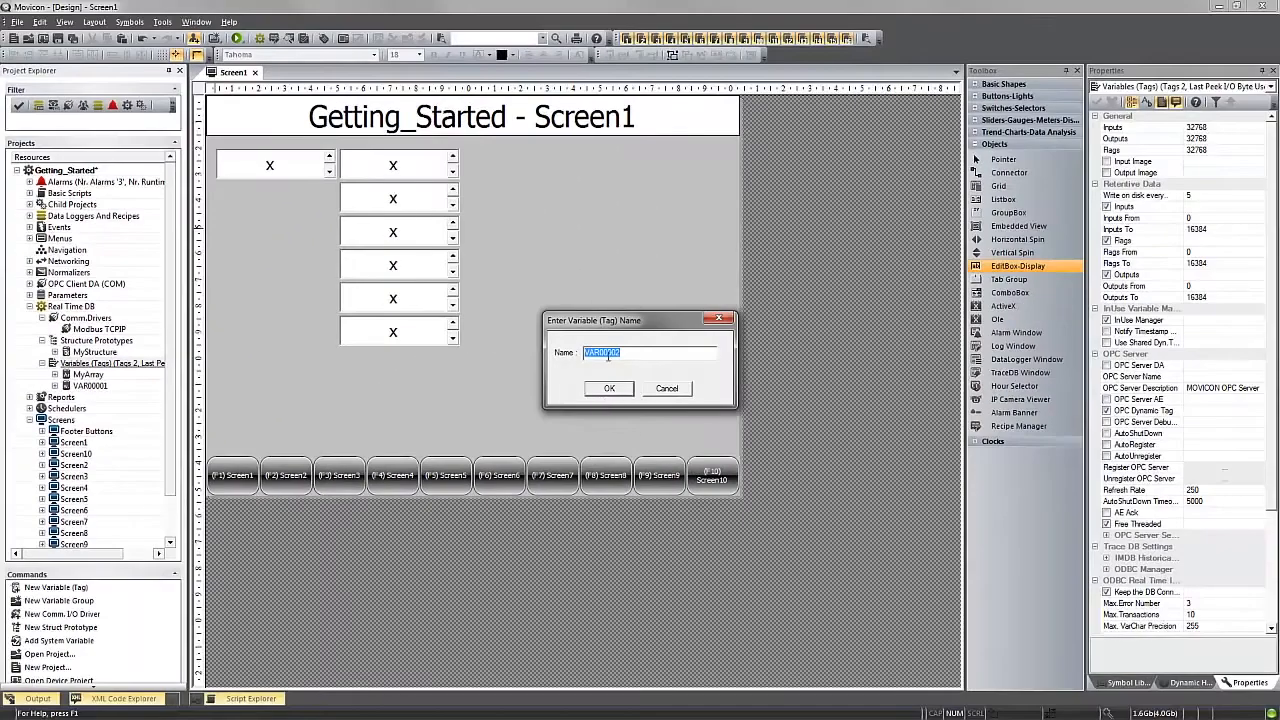
mouse_move(600, 381)
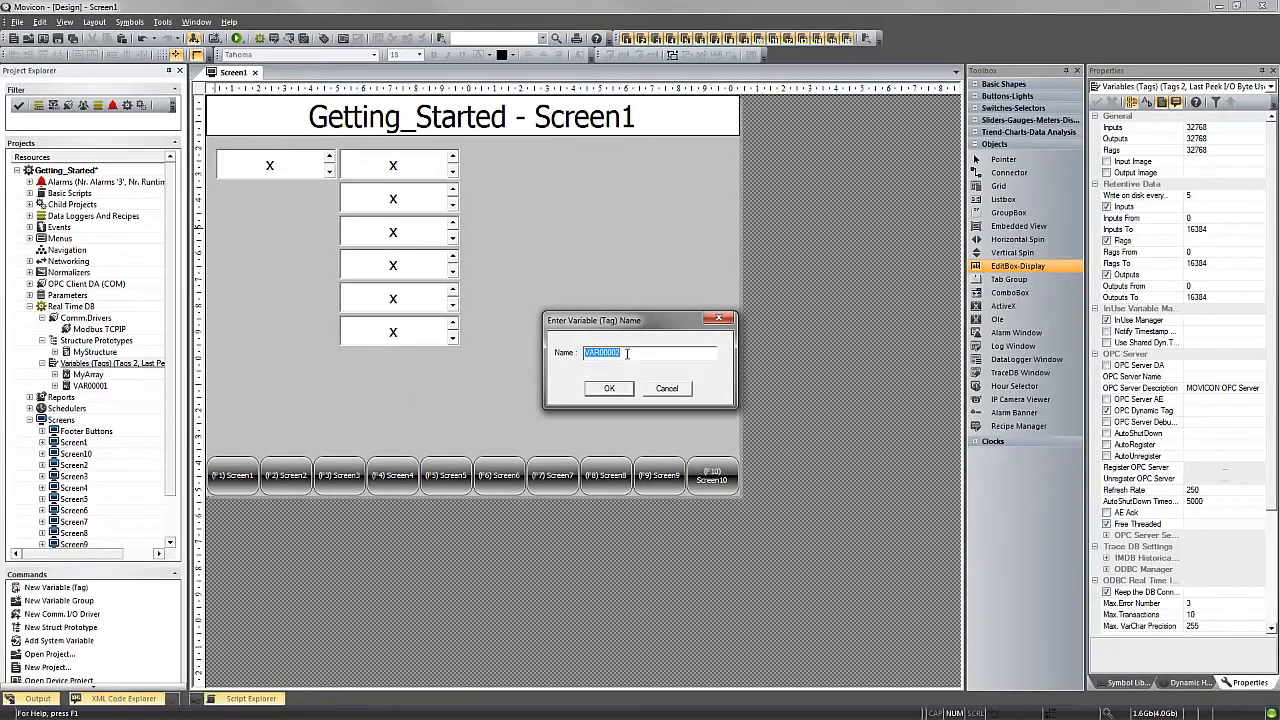
Create a new Real Time DB variable tag named MyMotors
text(MyMotors)
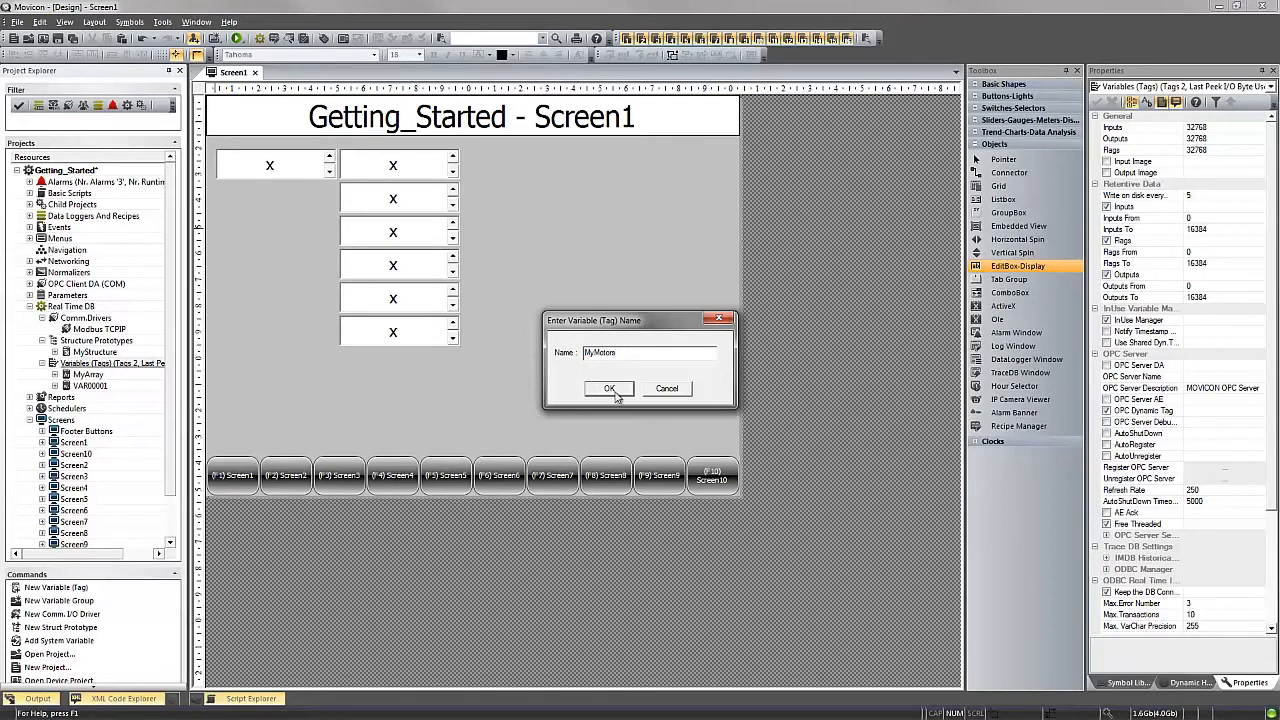
click(608, 388)
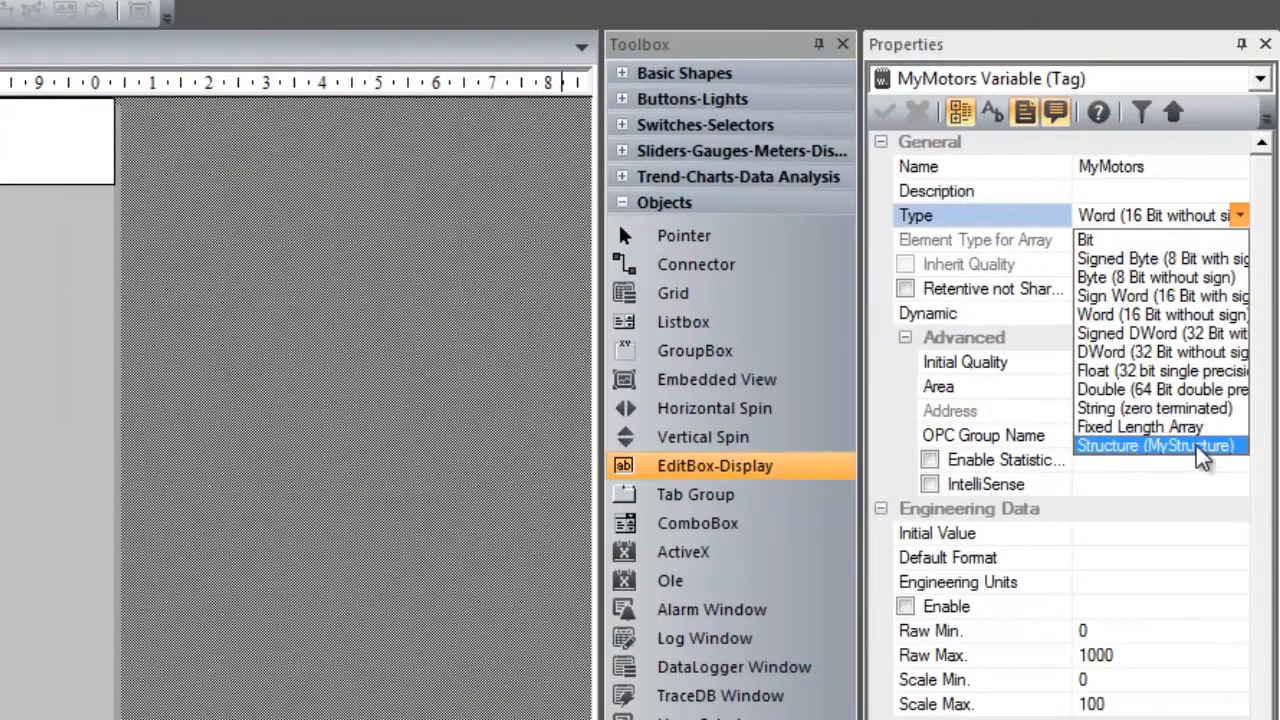
Set the MyMotors tag type to Structure (MyStructure)
click(1157, 445)
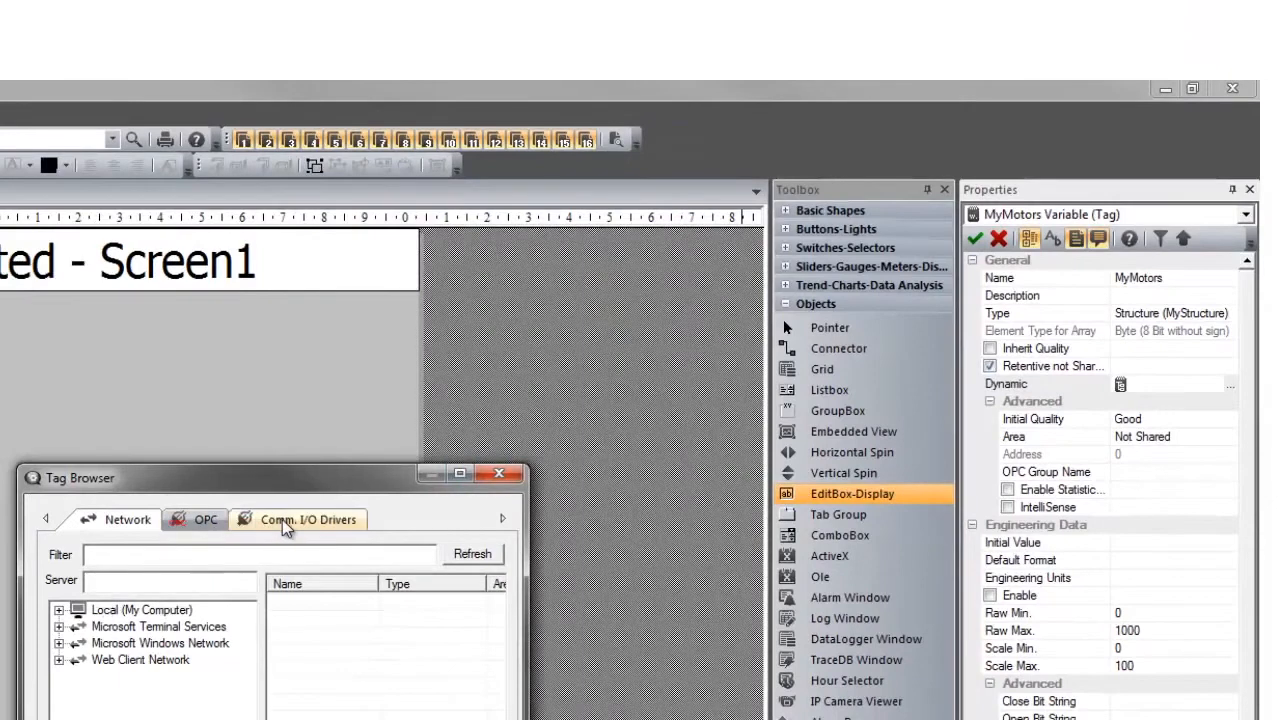
Add a Modbus task for MyMotors on Sim1 with start address 102
click(308, 519)
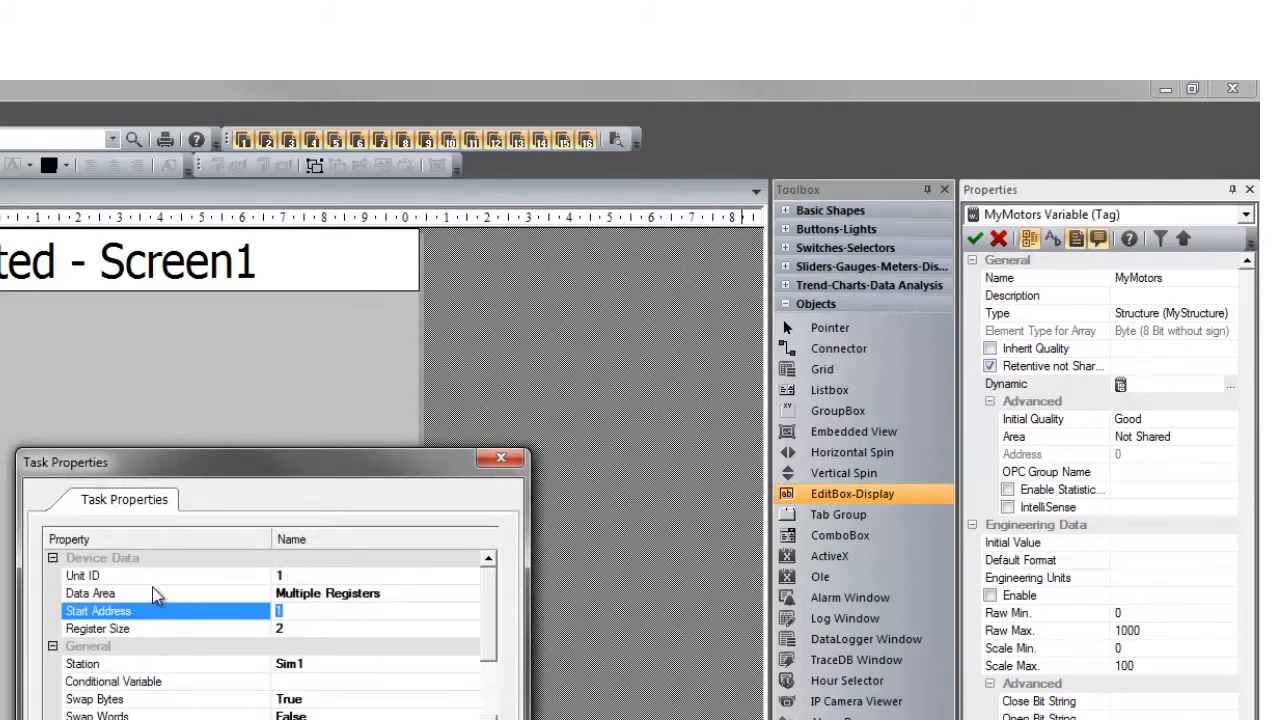
mouse_move(150, 588)
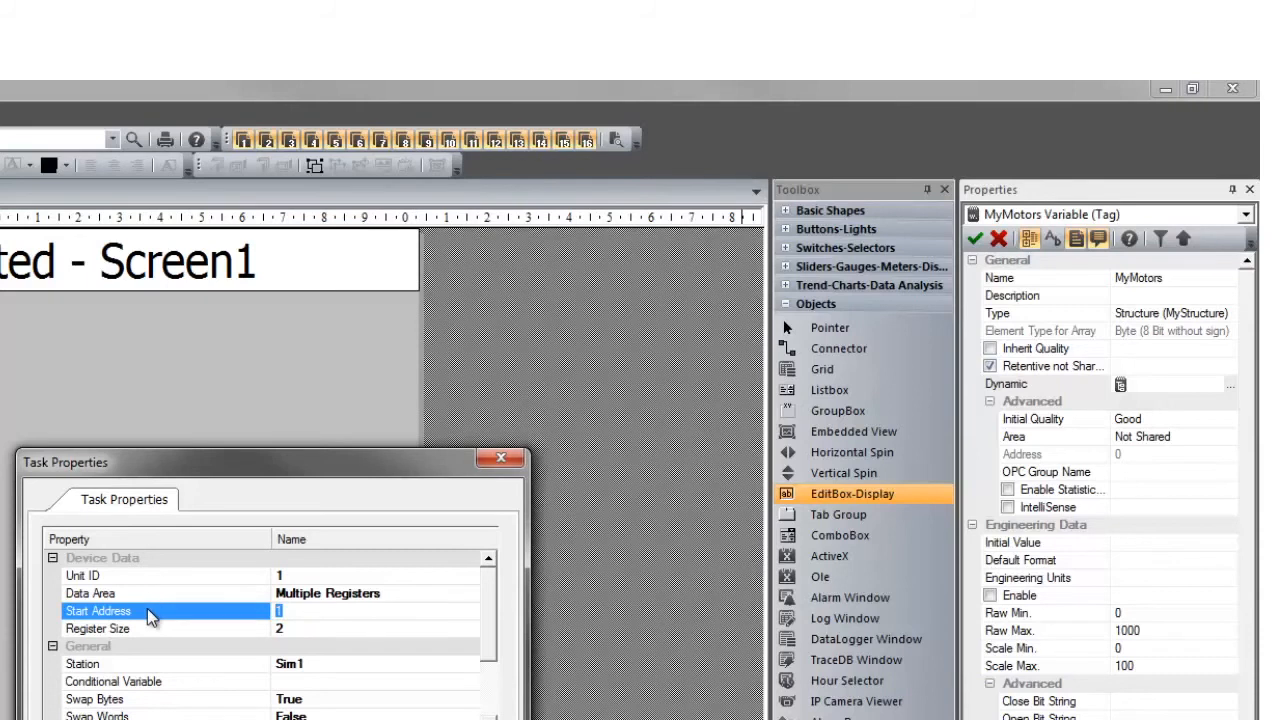
mouse_move(157, 617)
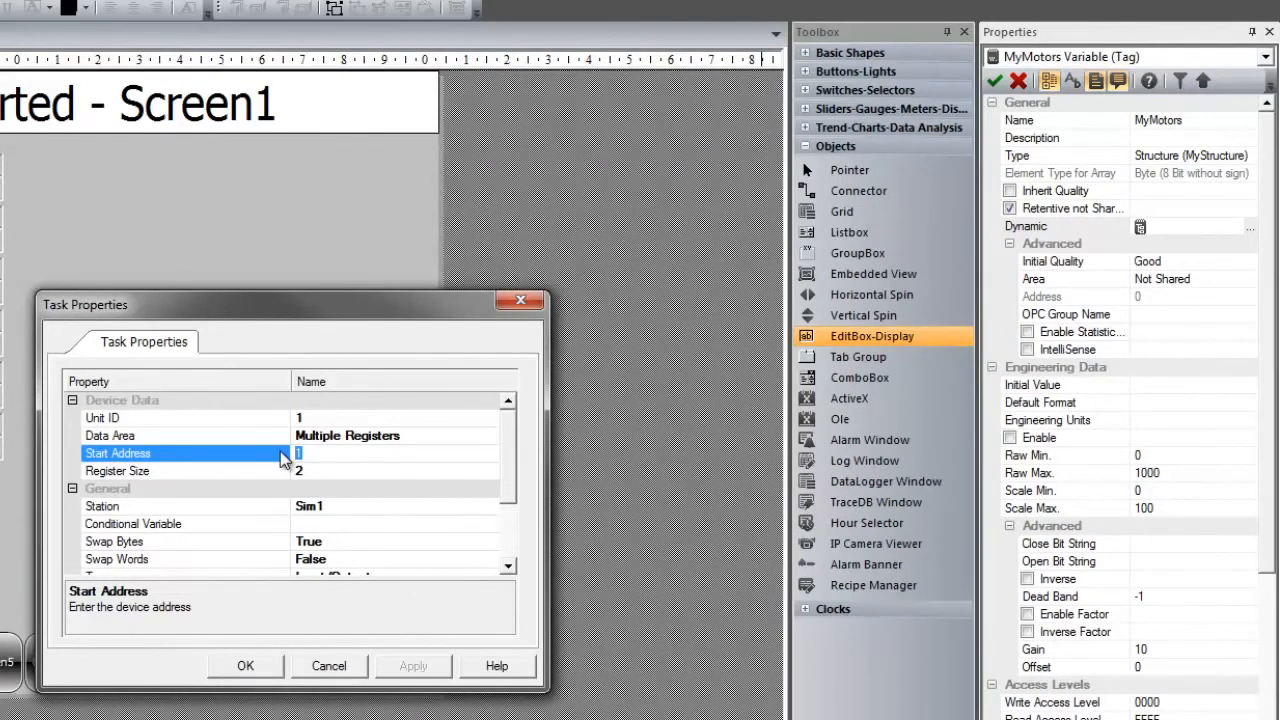
text(102)
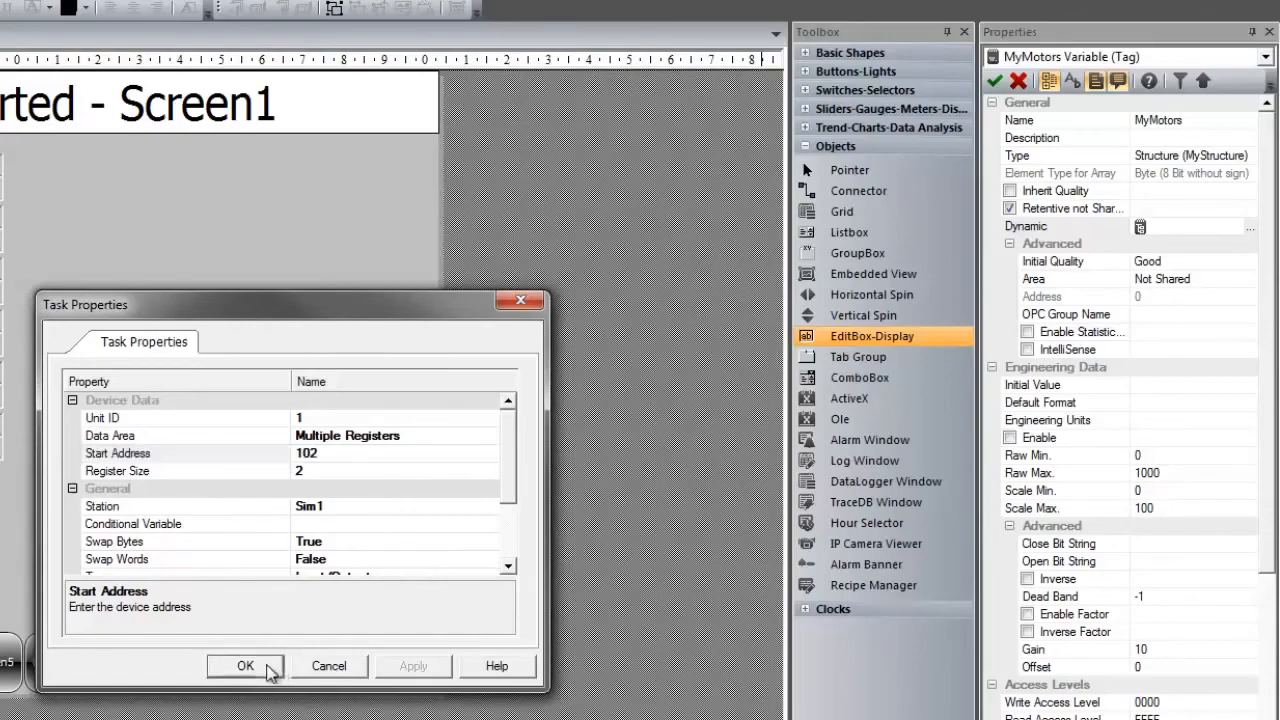
click(238, 666)
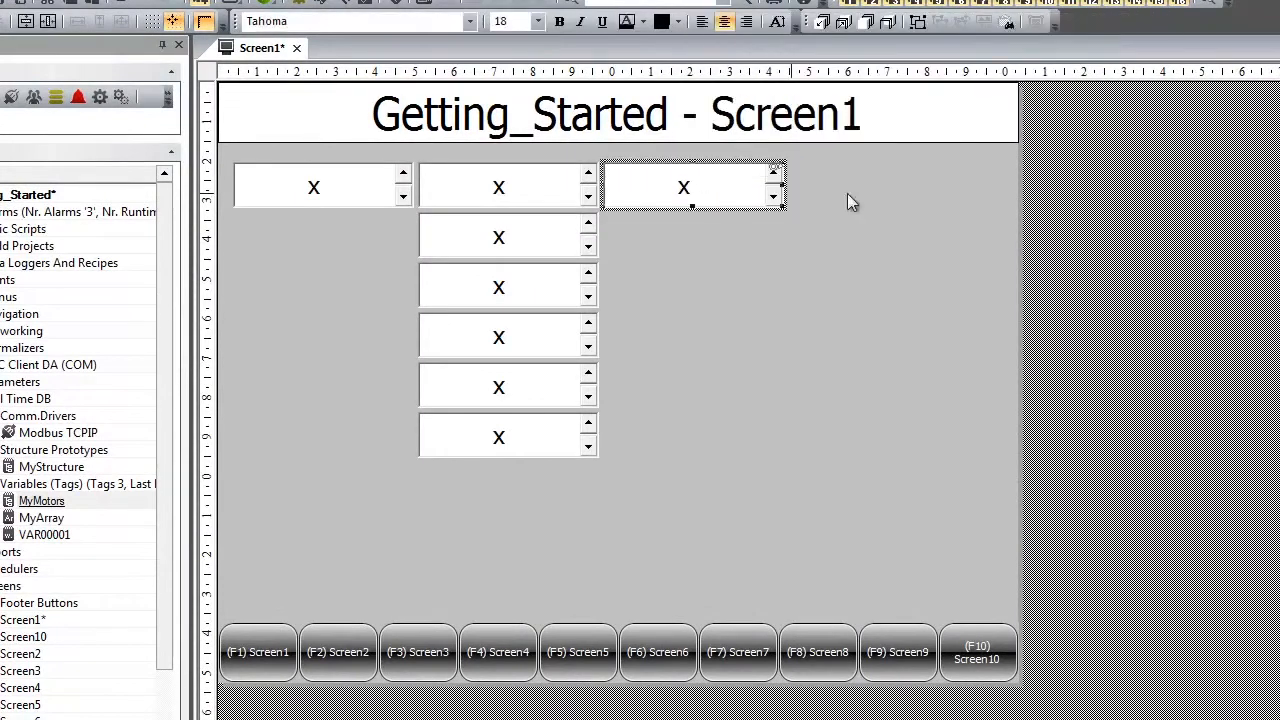
Browse MyMotors' members and paste edit box copies into a new third column
click(692, 185)
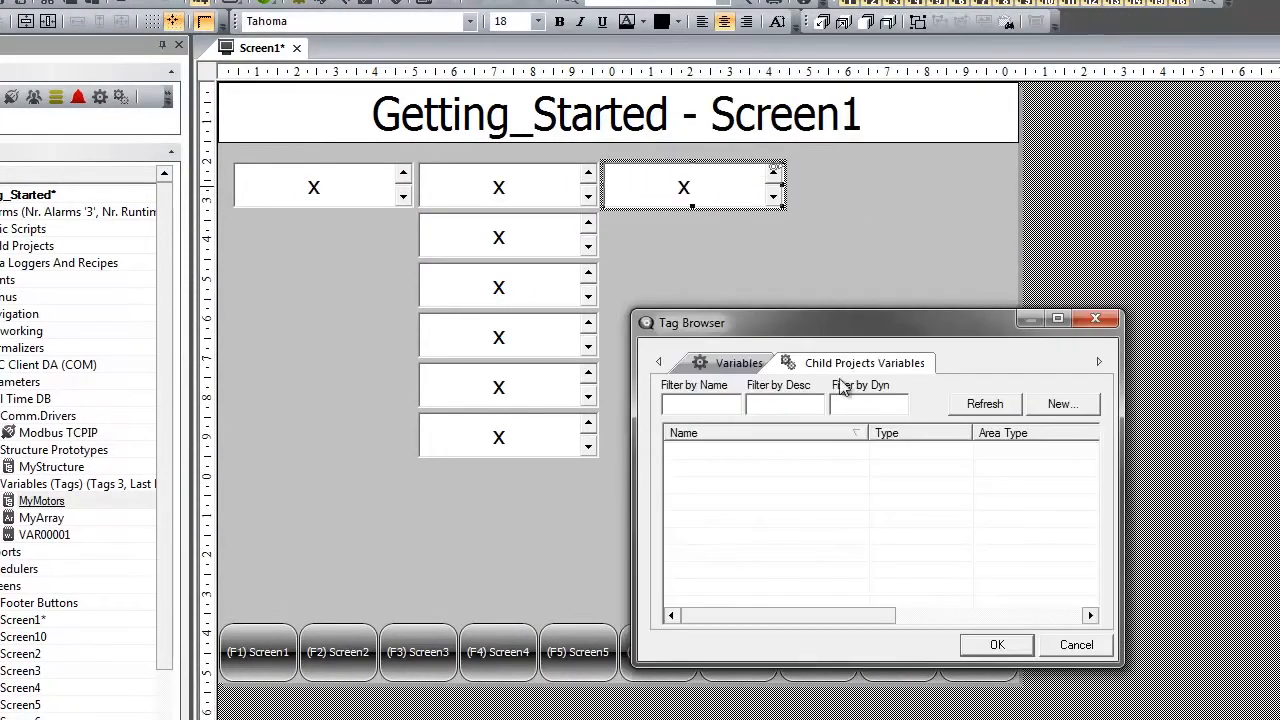
click(740, 362)
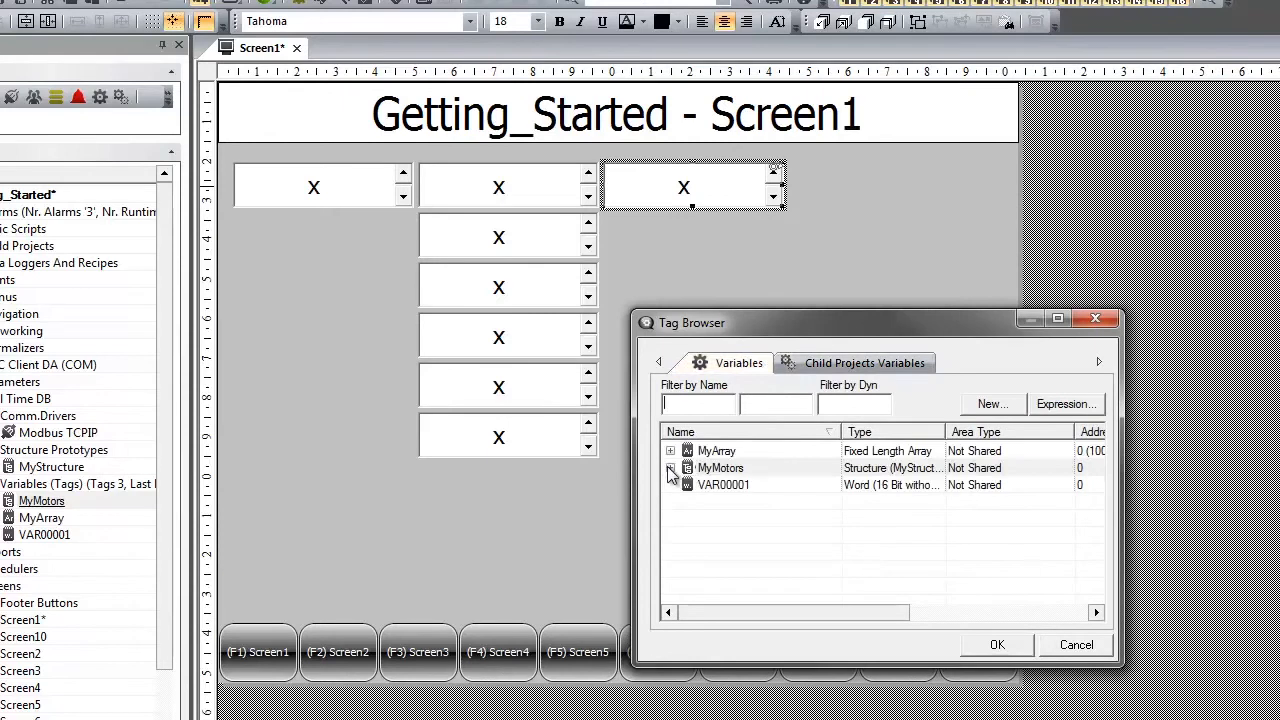
click(670, 468)
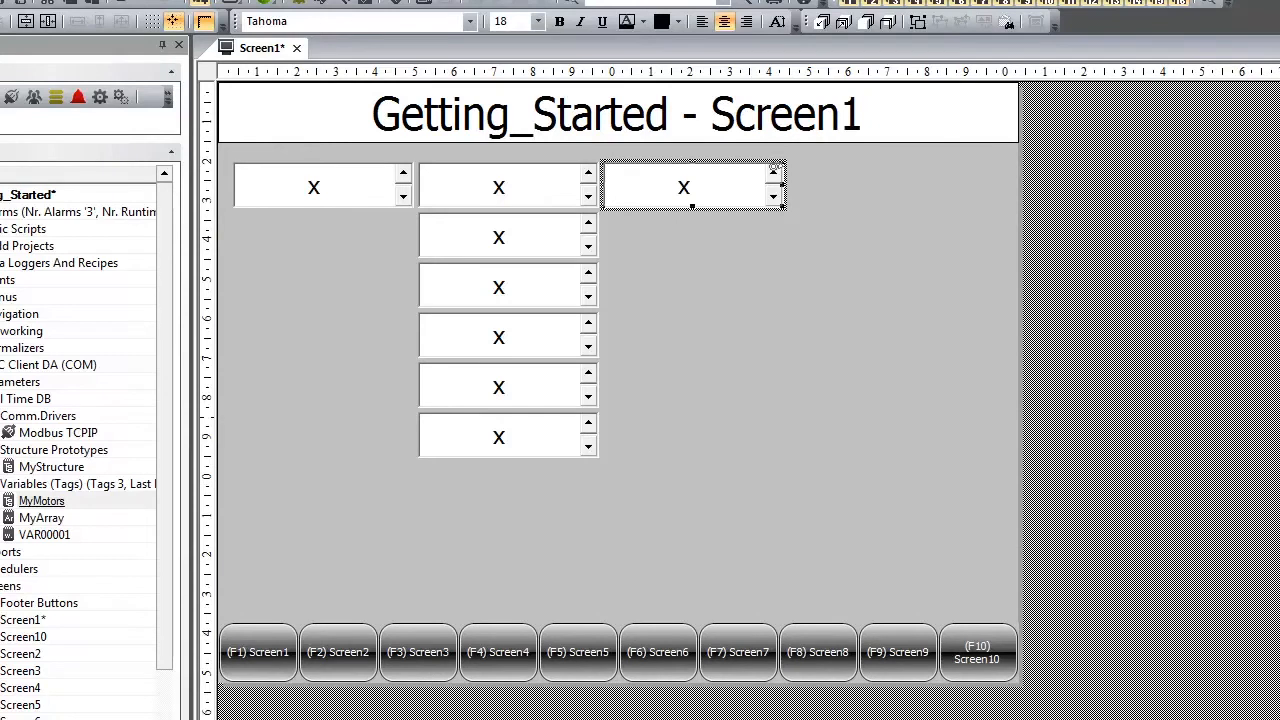
click(757, 238)
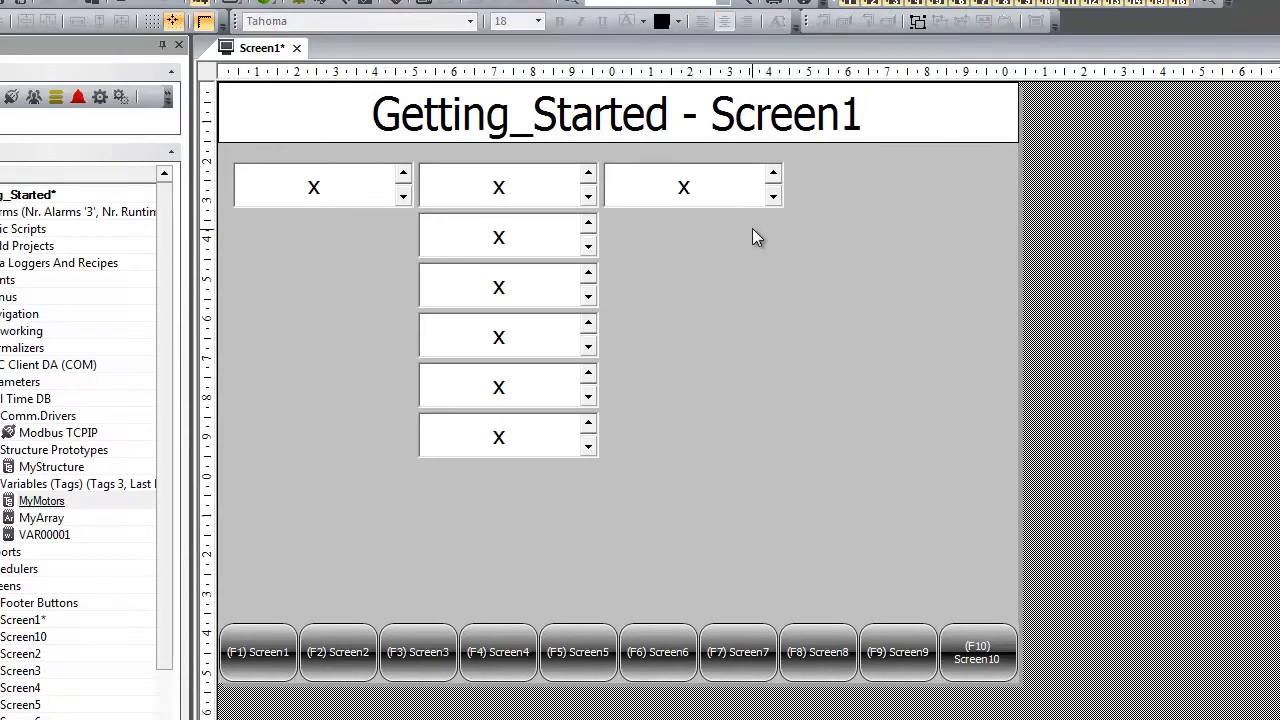
click(685, 188)
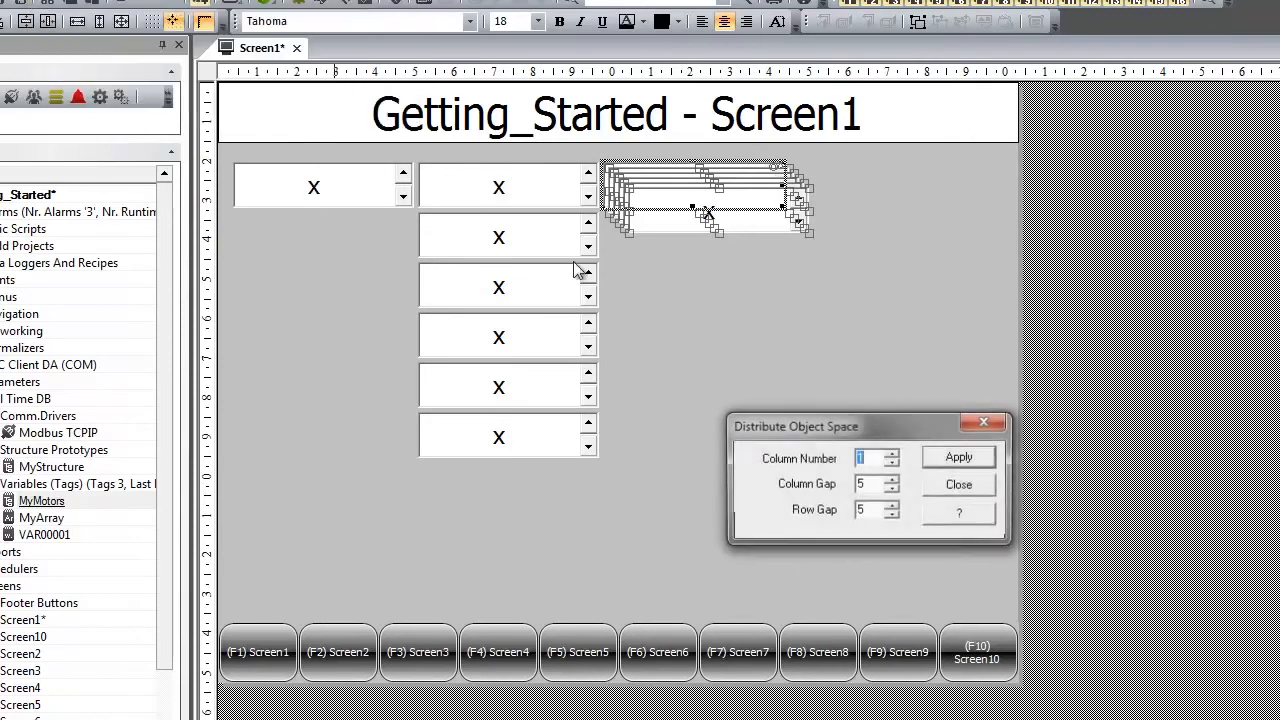
Space the stacked boxes evenly as one column with gap 5
click(957, 457)
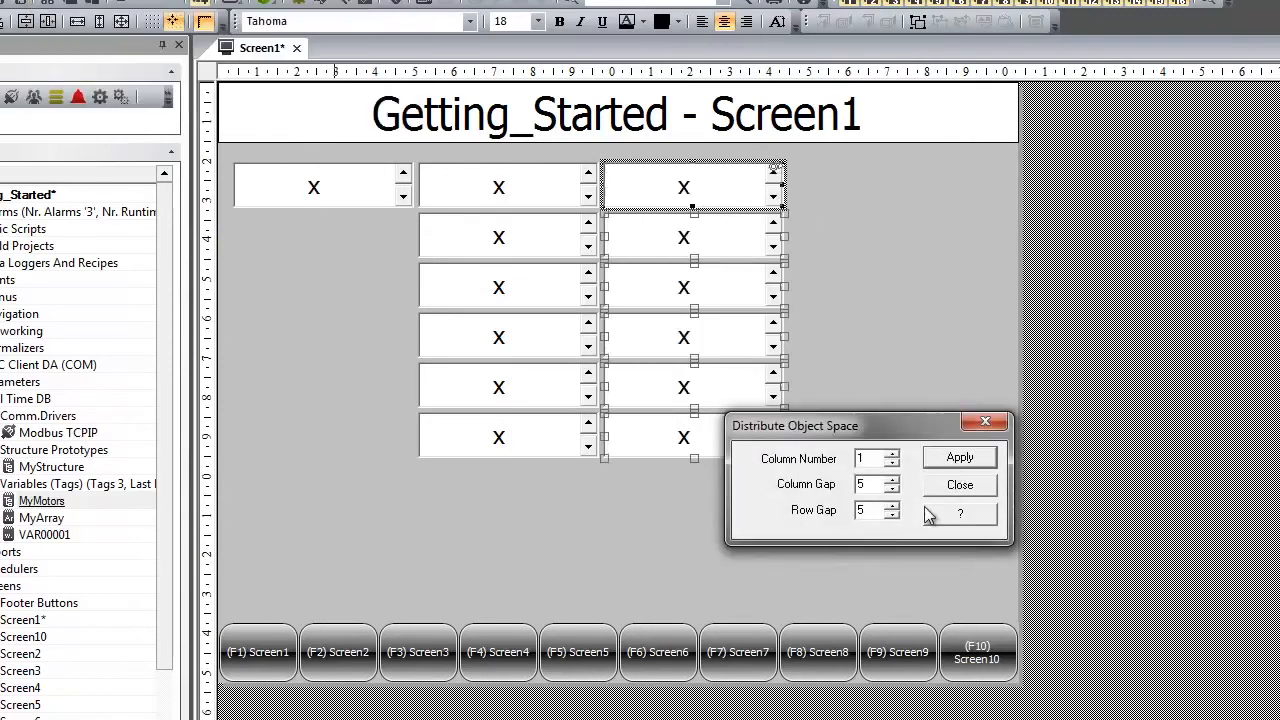
click(958, 485)
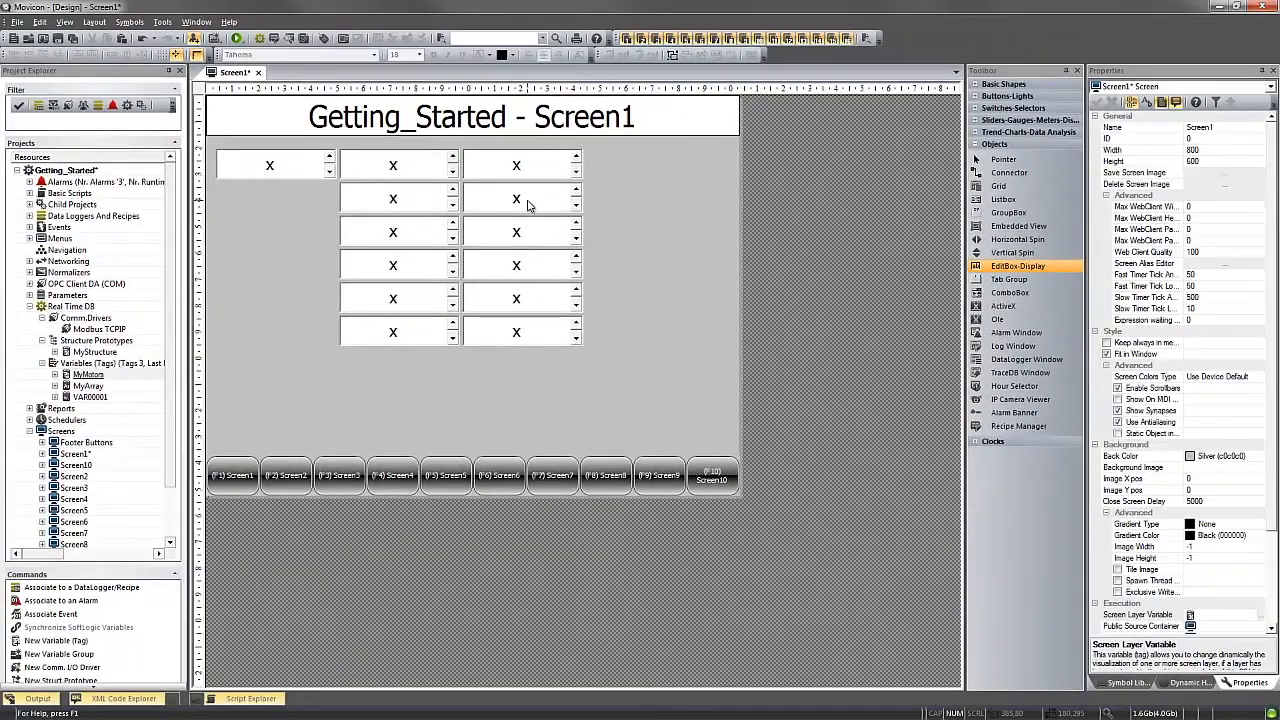
mouse_move(530, 200)
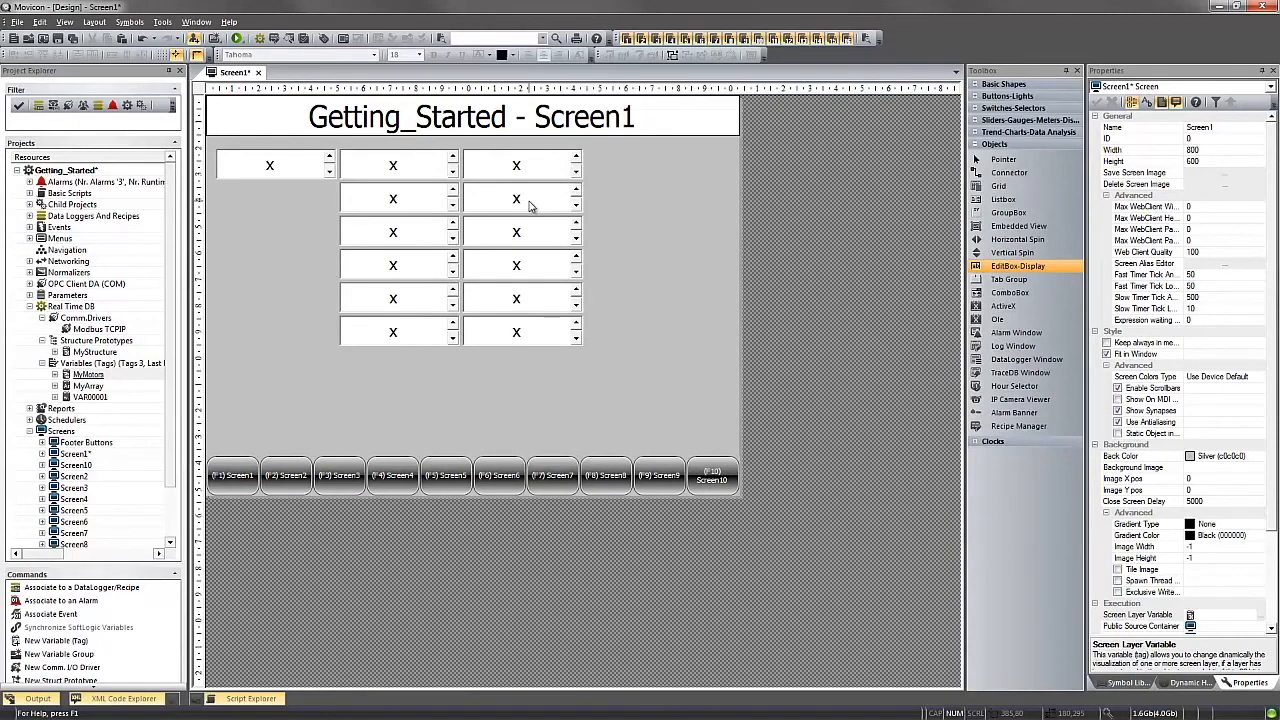
Rebind each third-column box to its matching Amps_Motor member, through Amps_Motor6
click(520, 199)
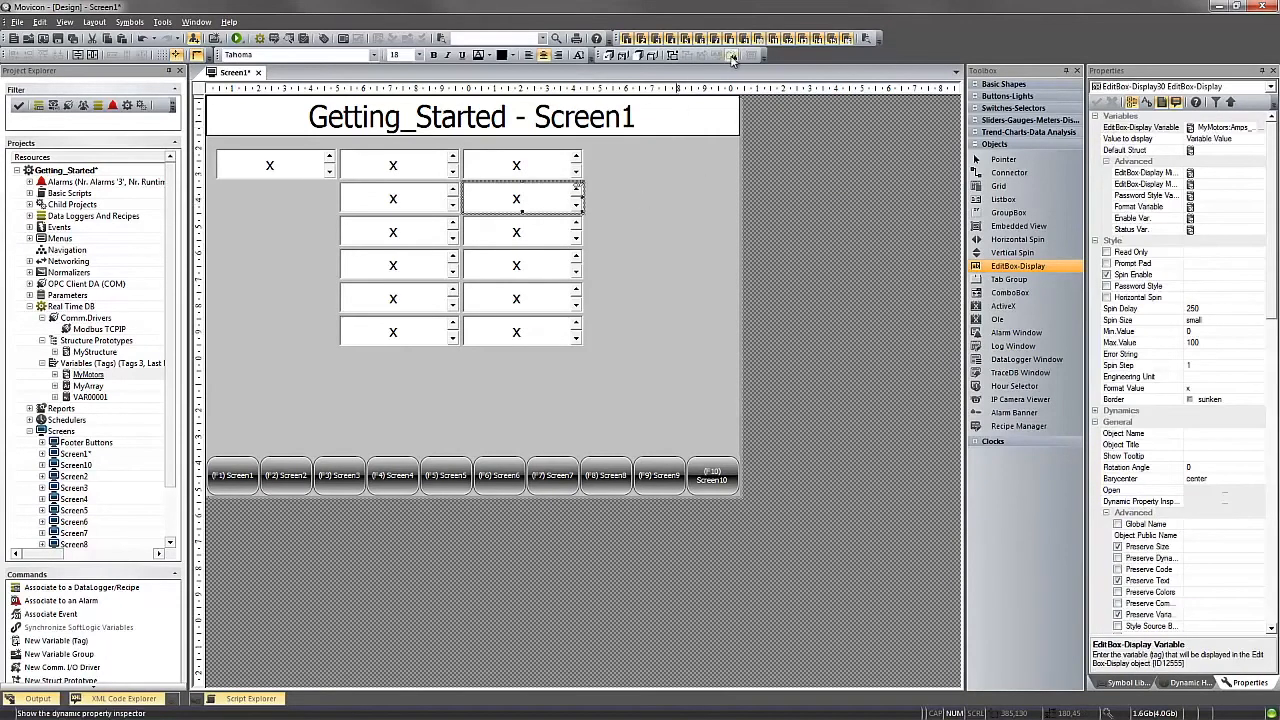
mouse_move(732, 55)
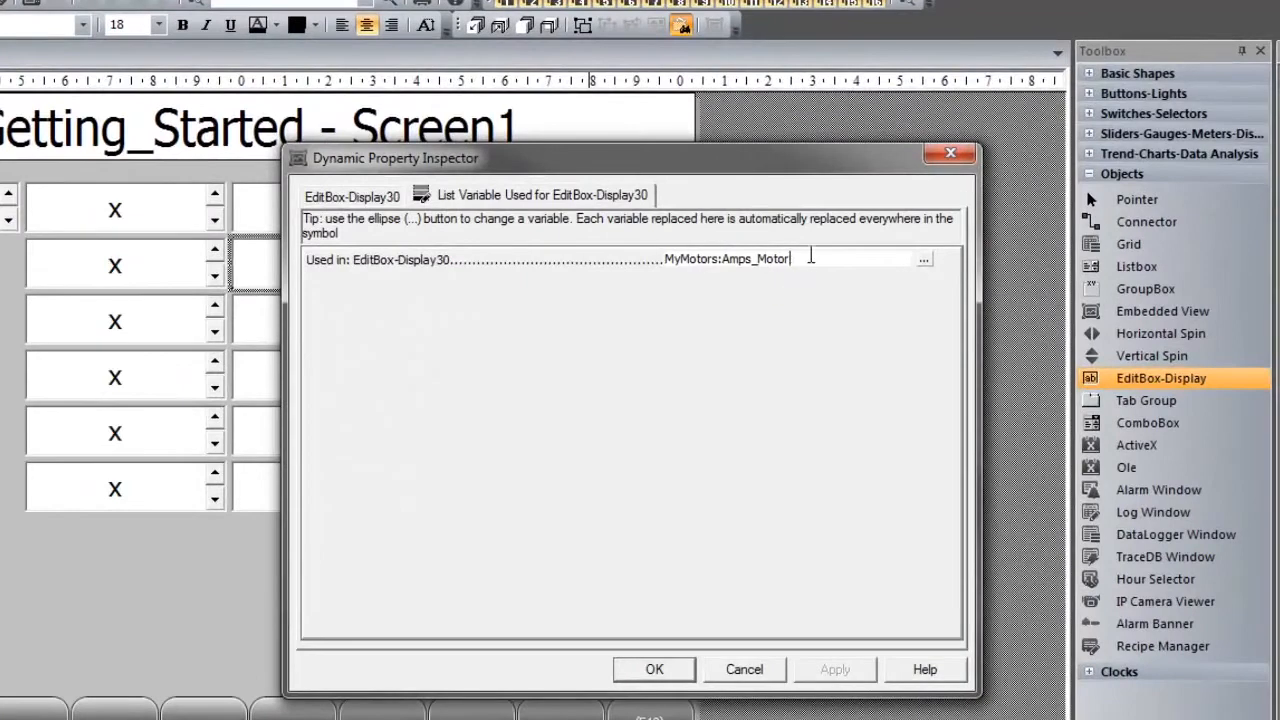
click(654, 669)
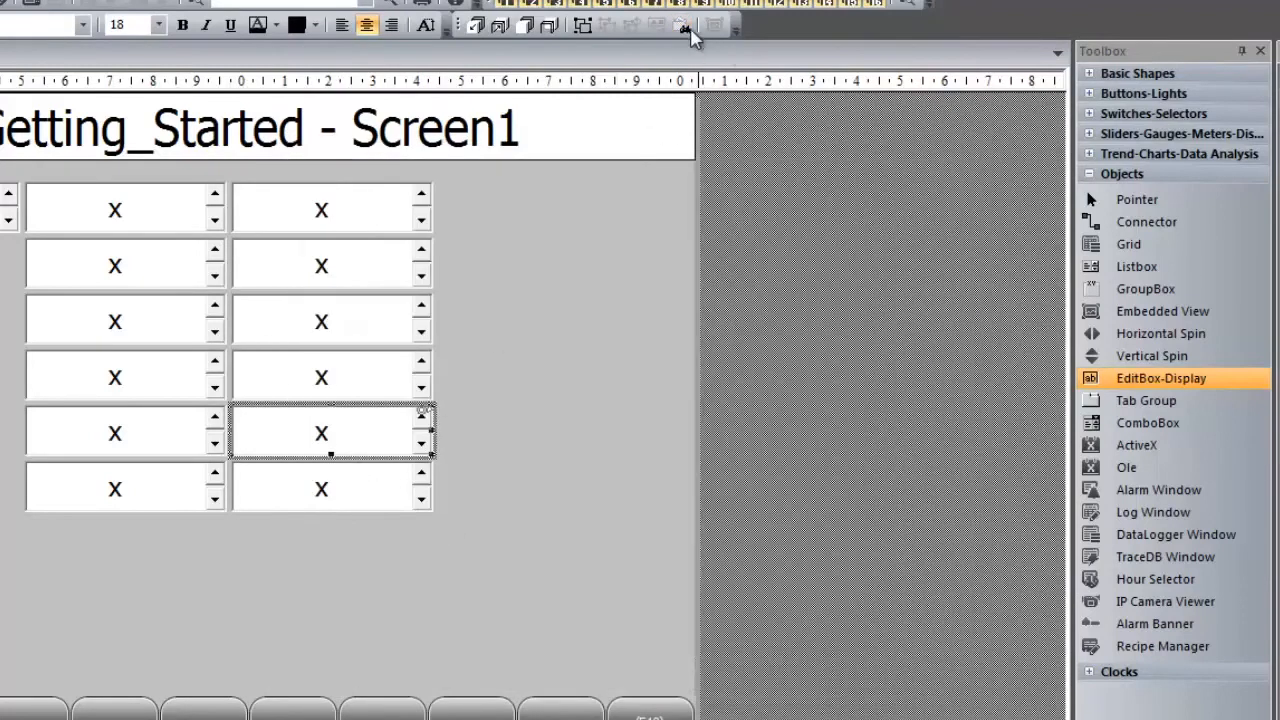
click(683, 25)
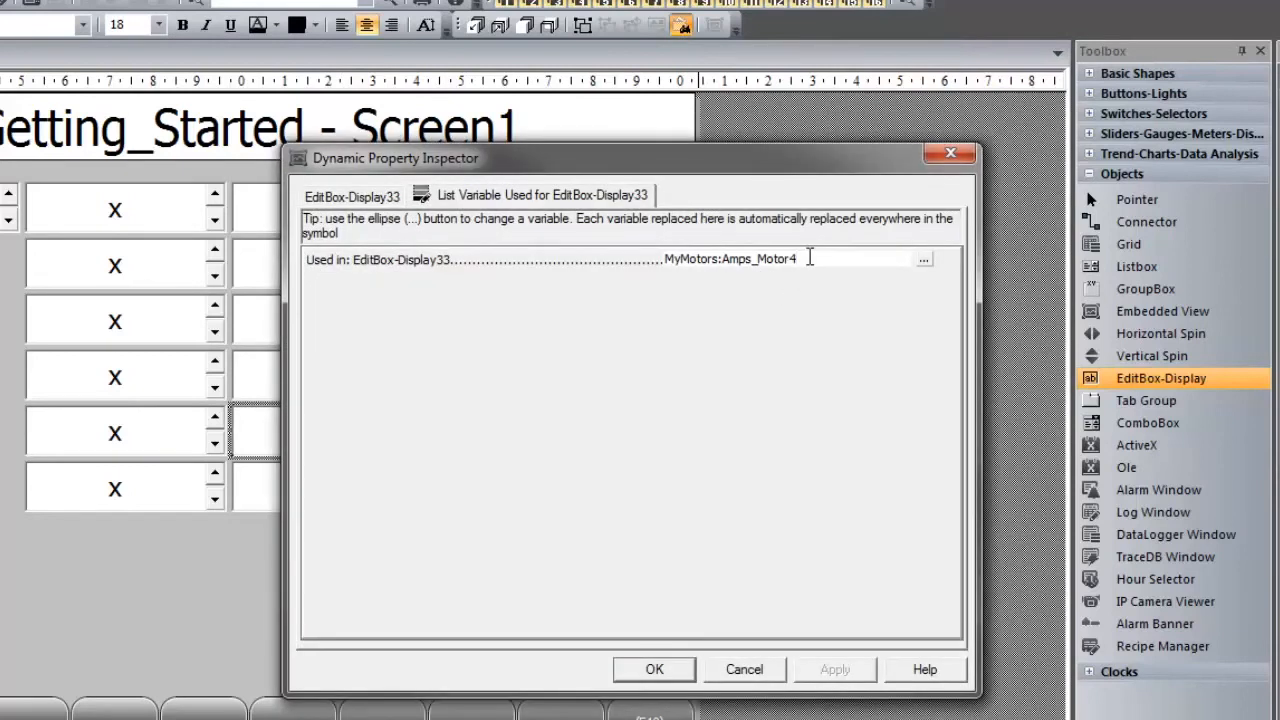
text(5)
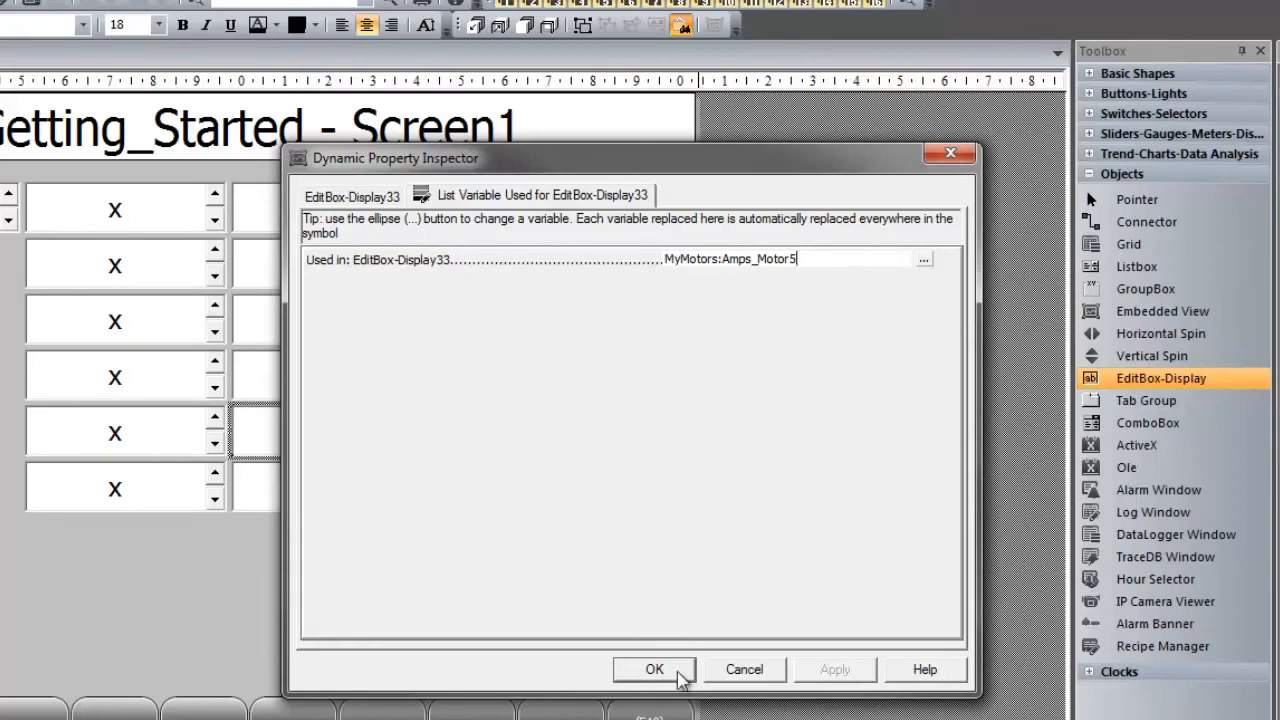
click(654, 669)
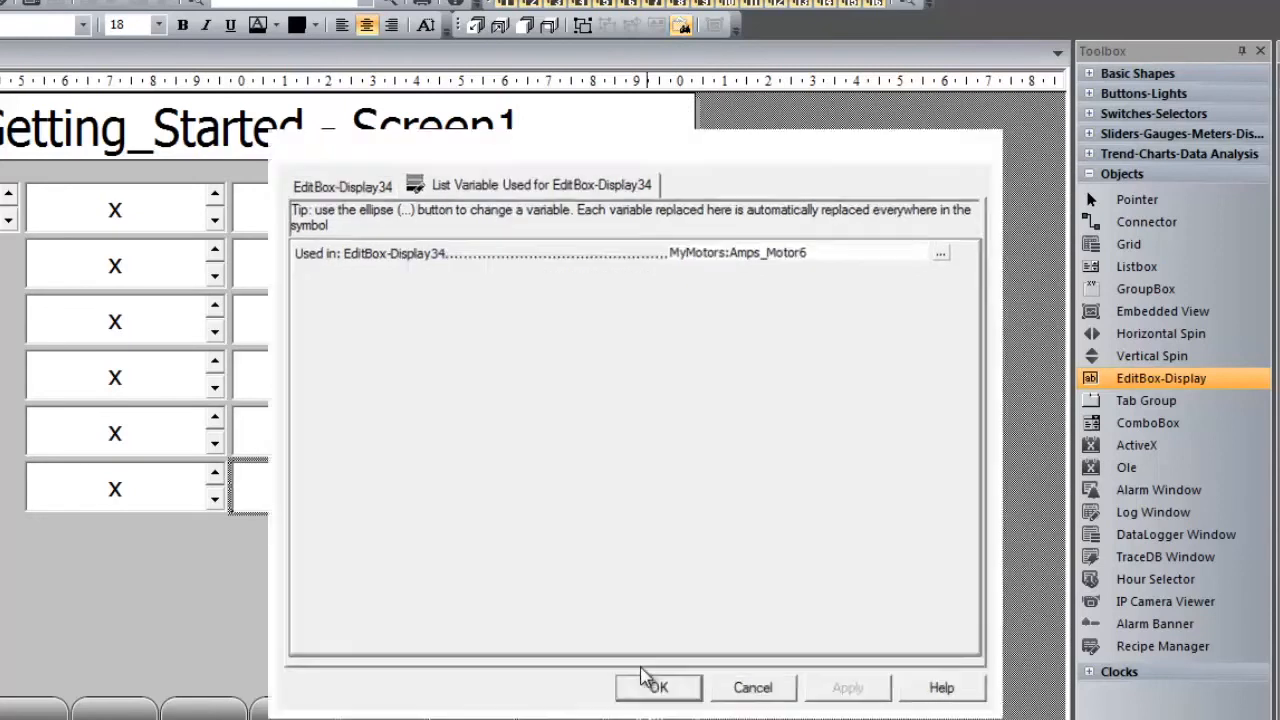
click(657, 687)
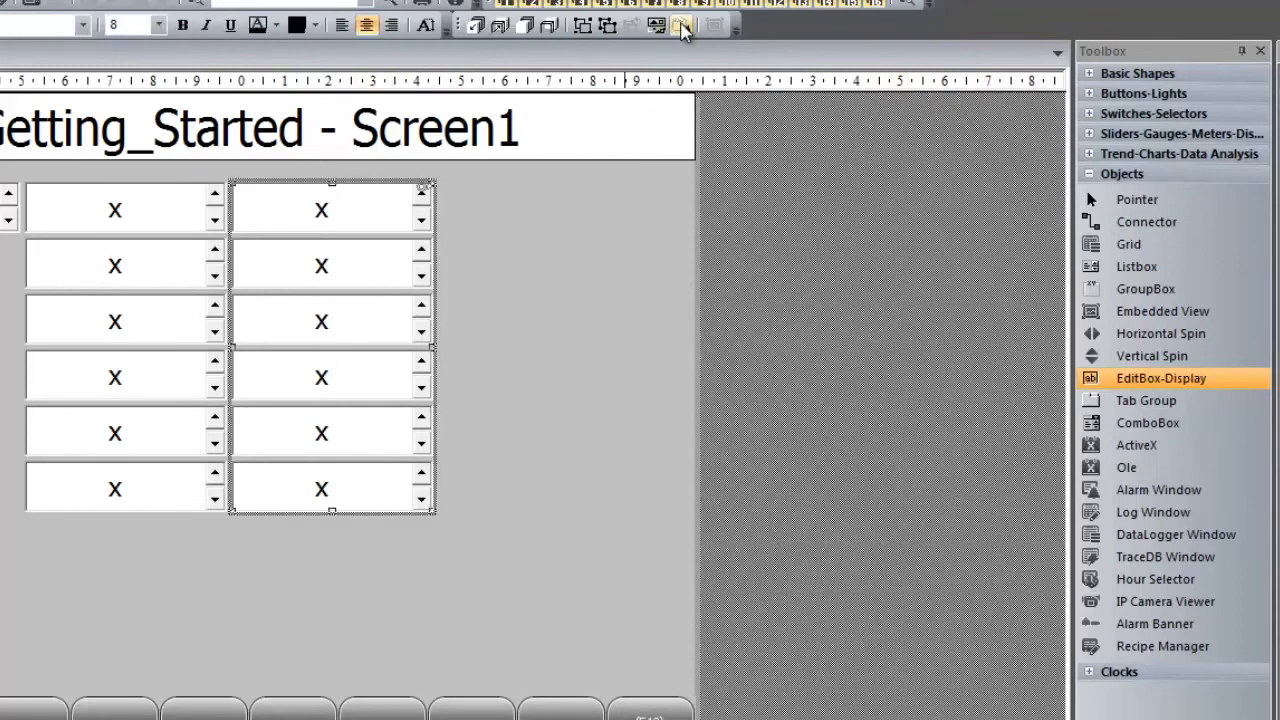
click(682, 25)
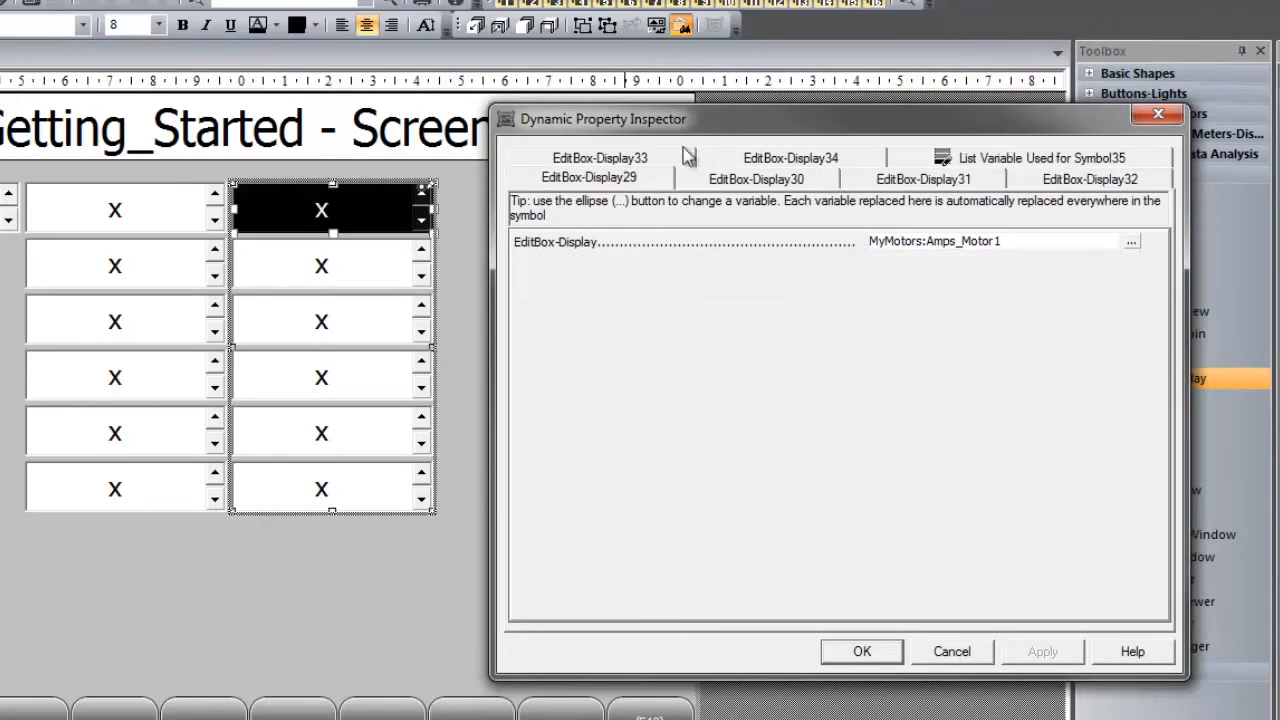
click(600, 177)
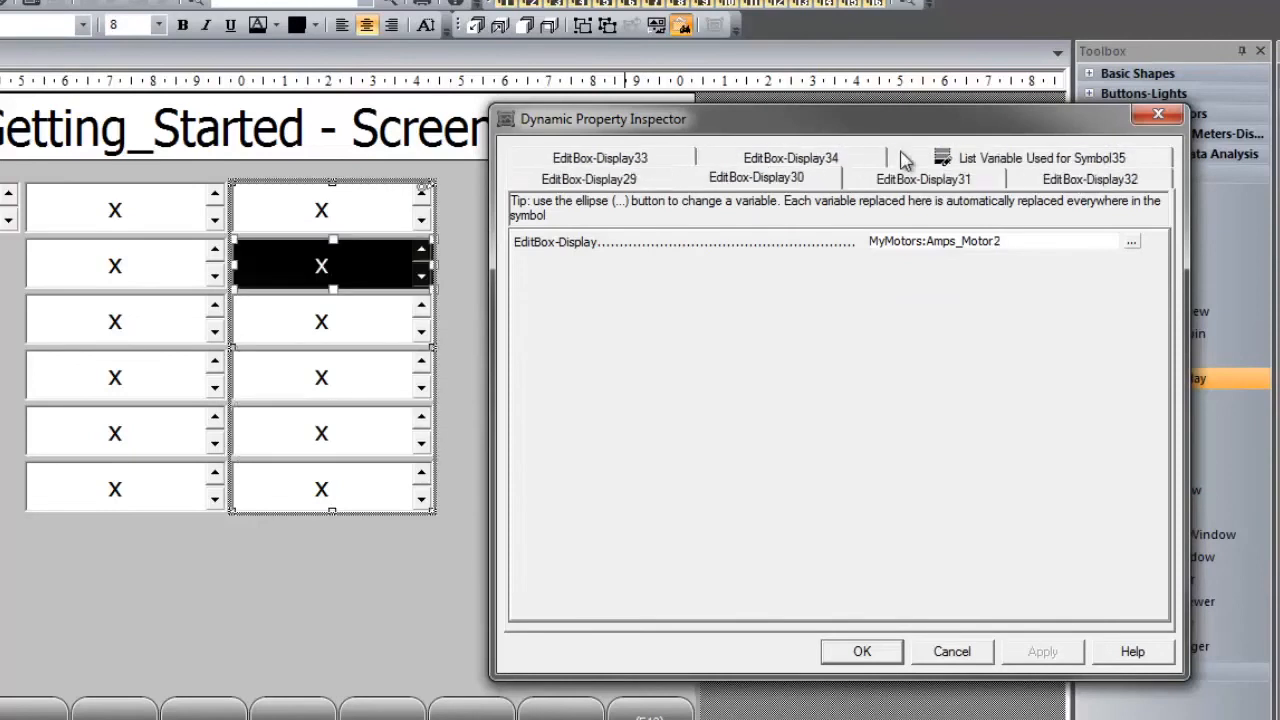
click(1043, 158)
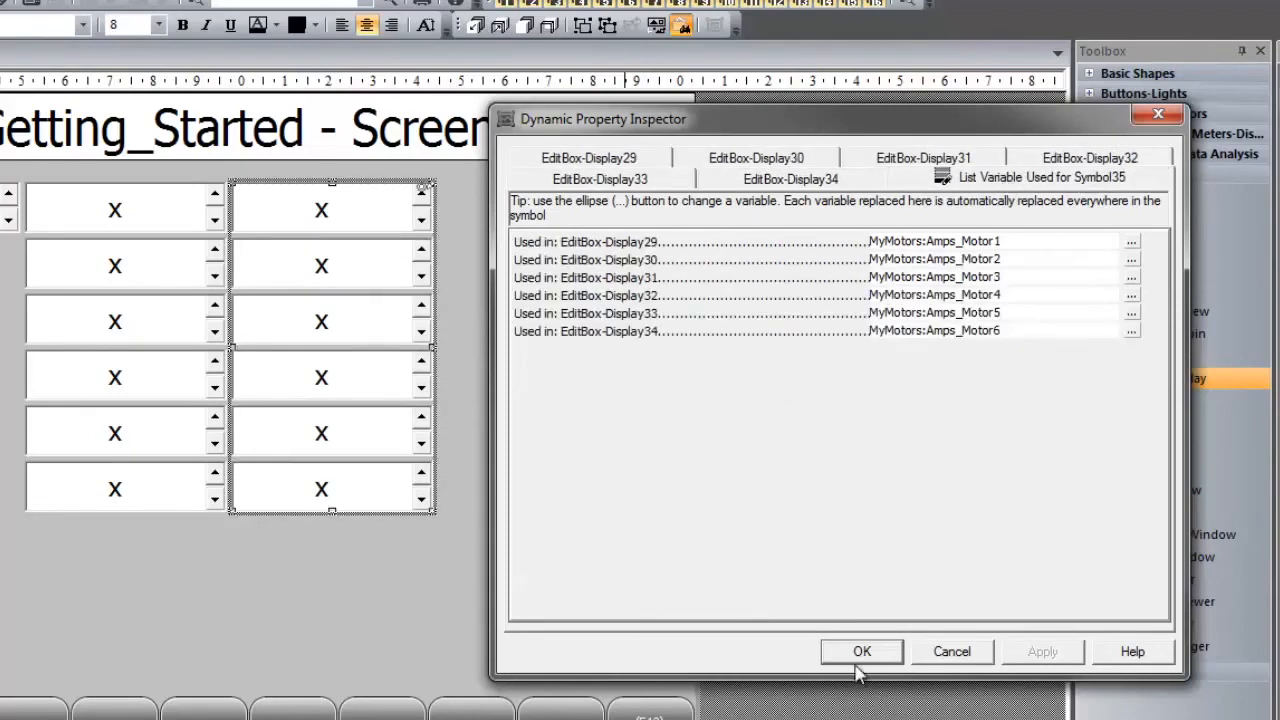
click(861, 651)
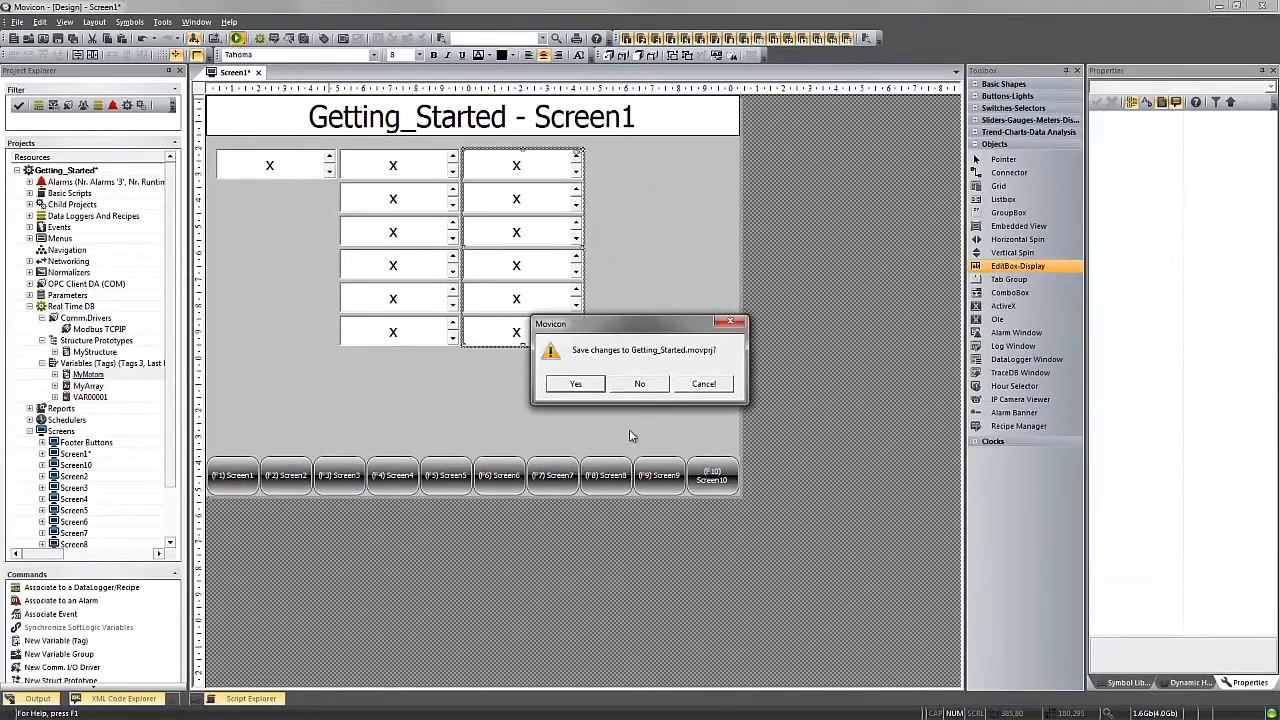
Save Getting_Started.movprj, start runtime, and dismiss the Evaluation Mode notice
click(575, 383)
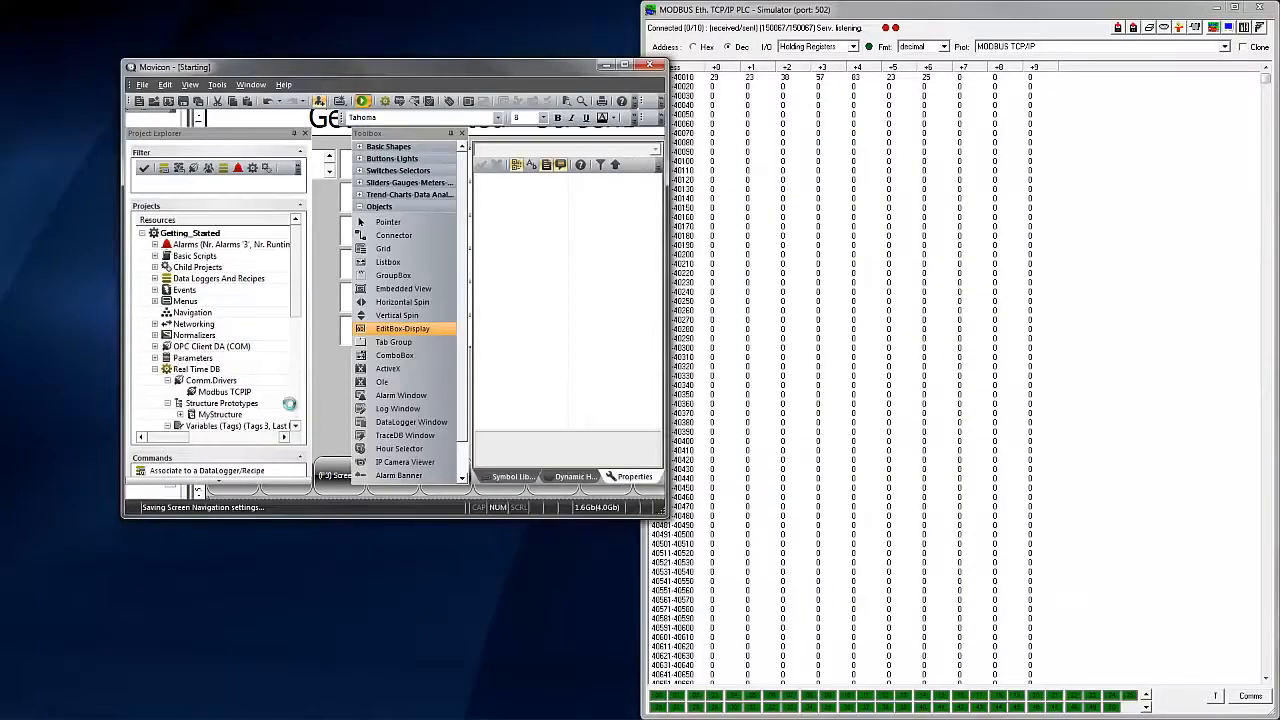
click(362, 100)
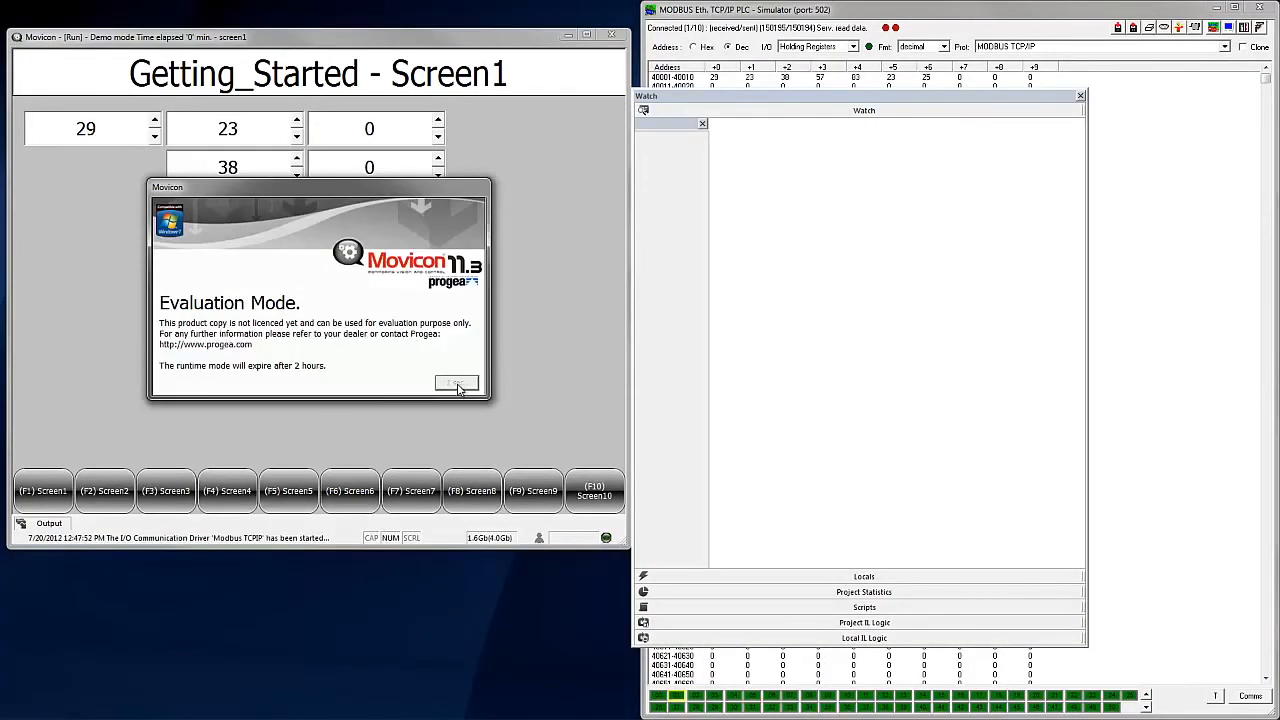
click(456, 383)
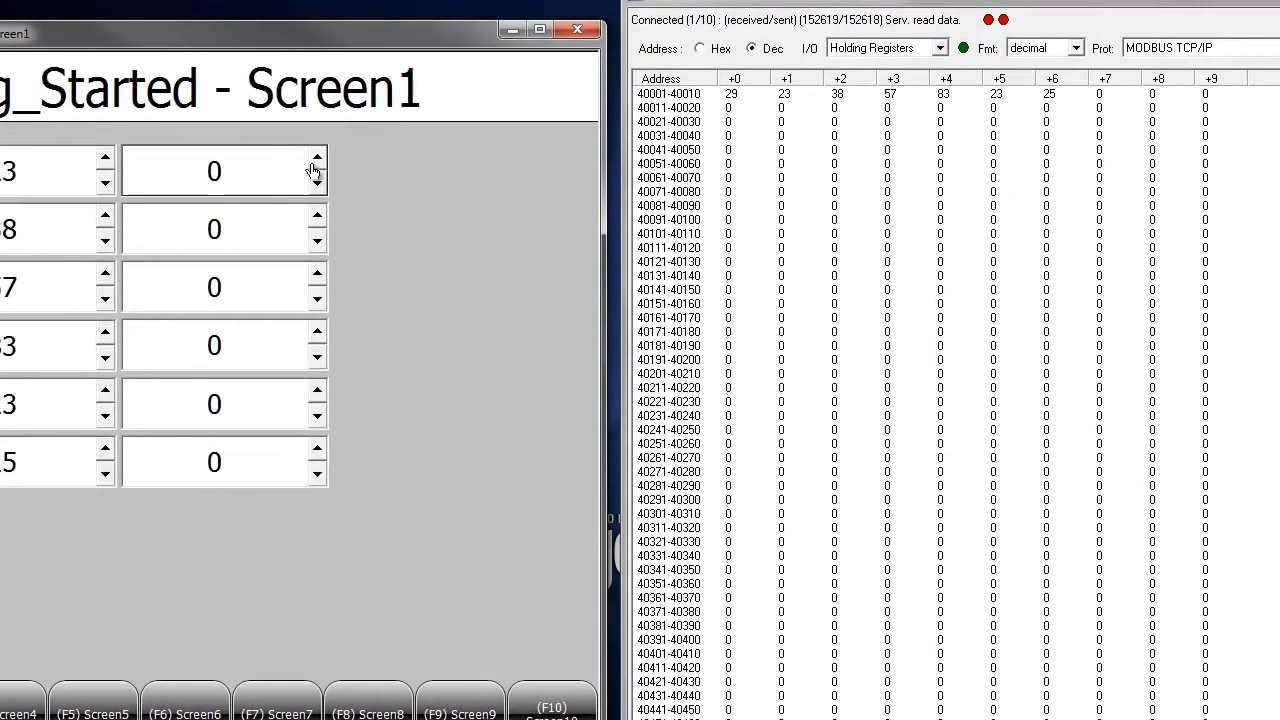
Raise the top third-column box's value with its spin arrow at runtime
click(317, 162)
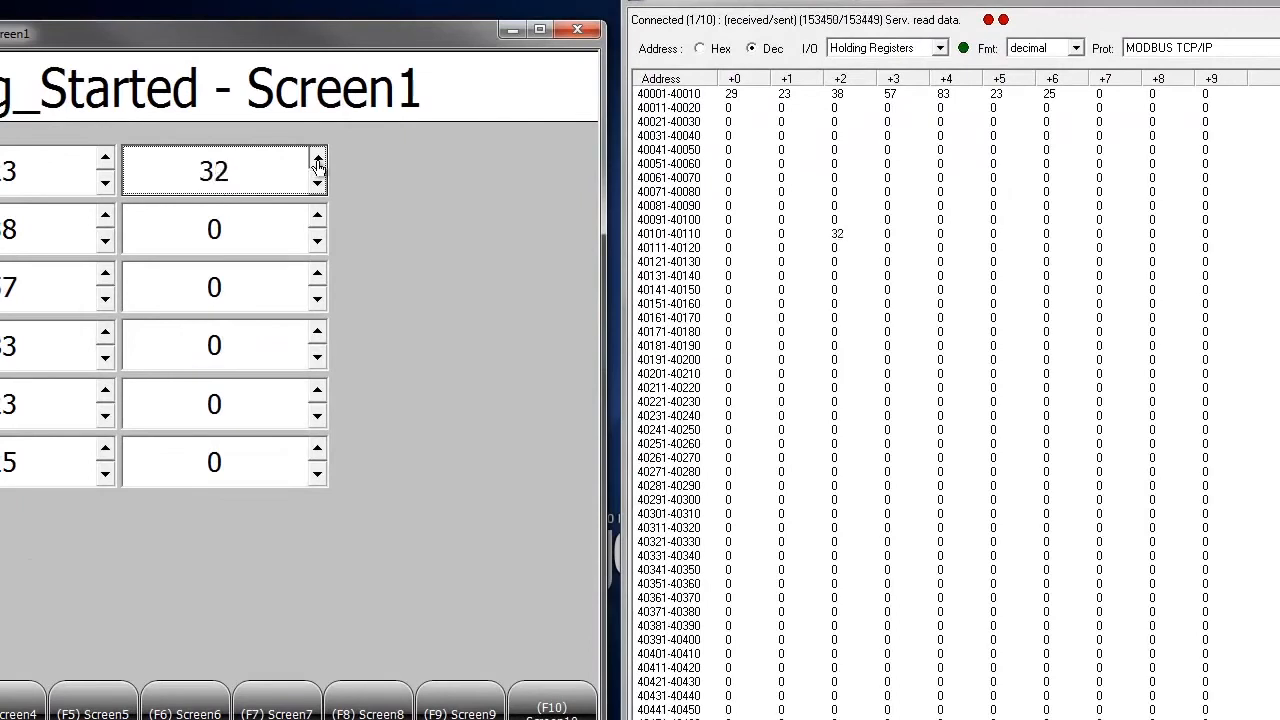
click(318, 162)
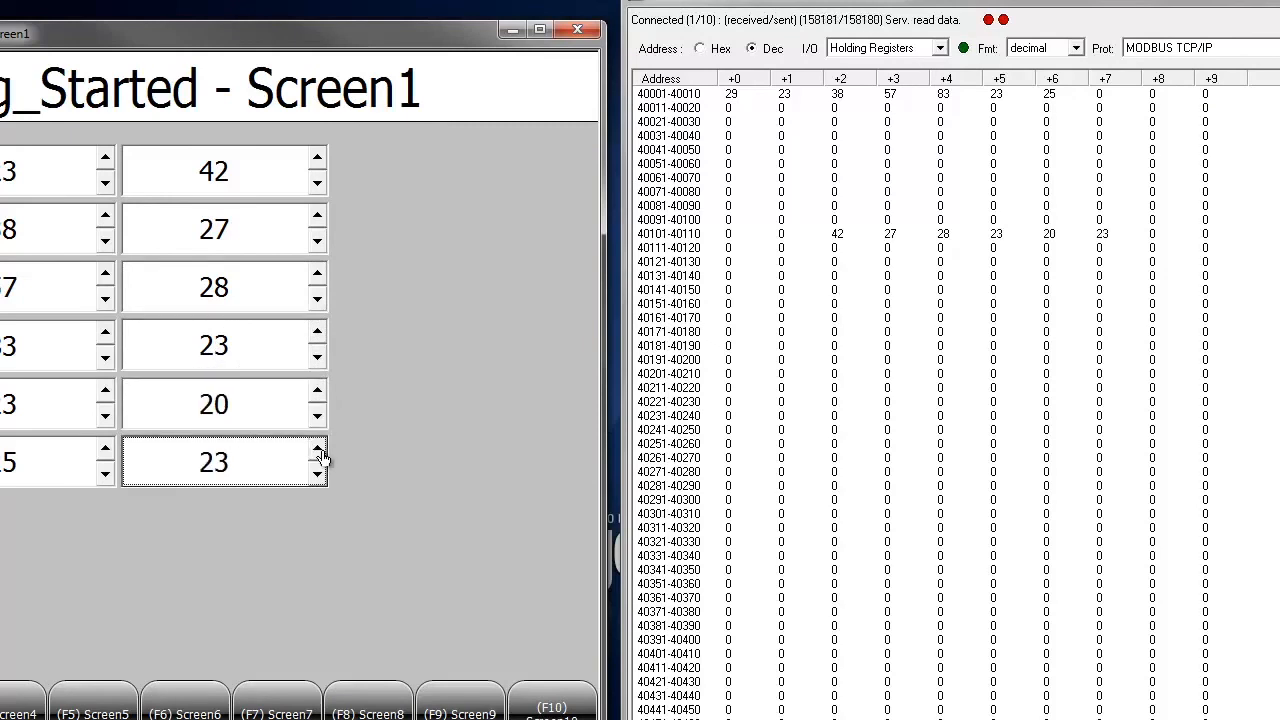
mouse_move(367, 240)
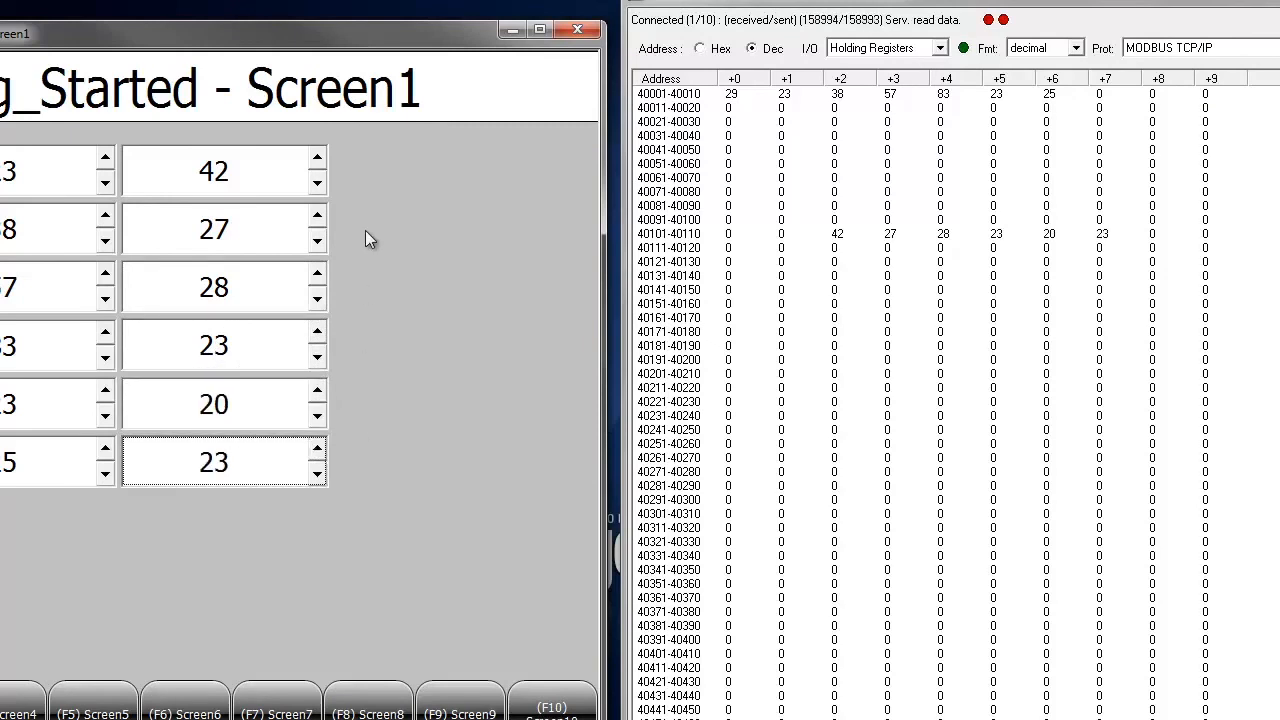
mouse_move(345, 185)
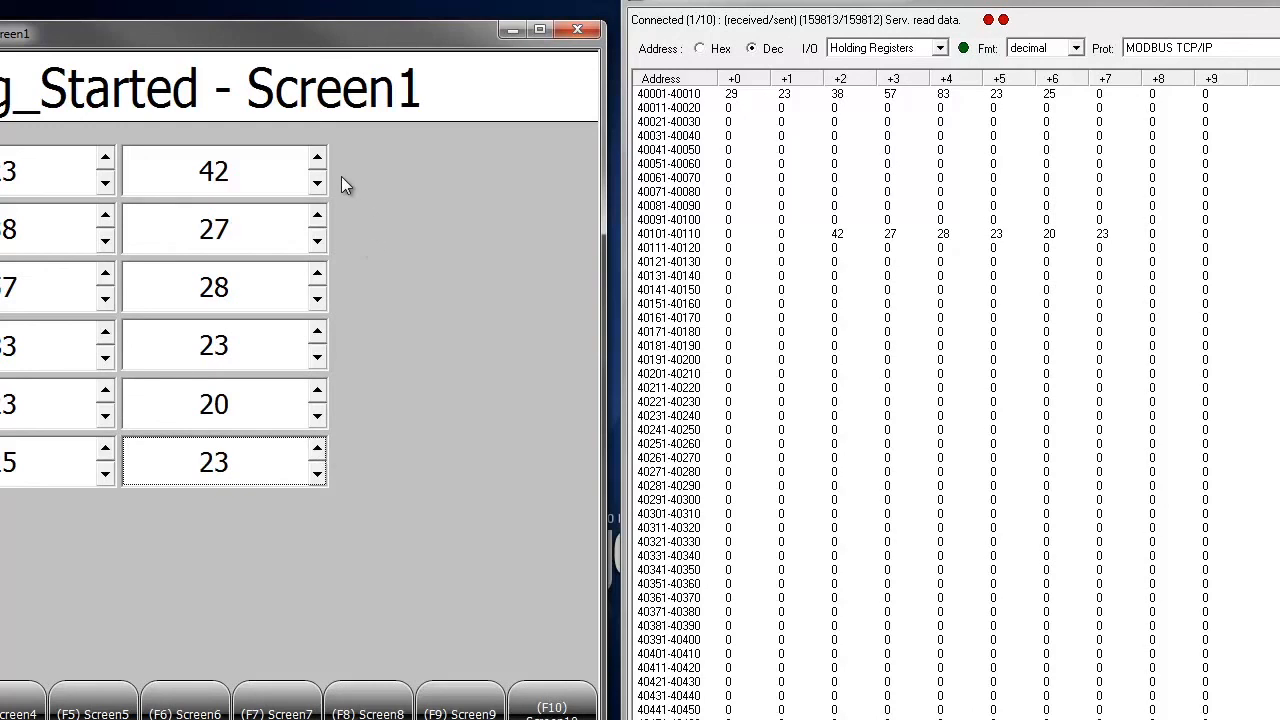
mouse_move(335, 178)
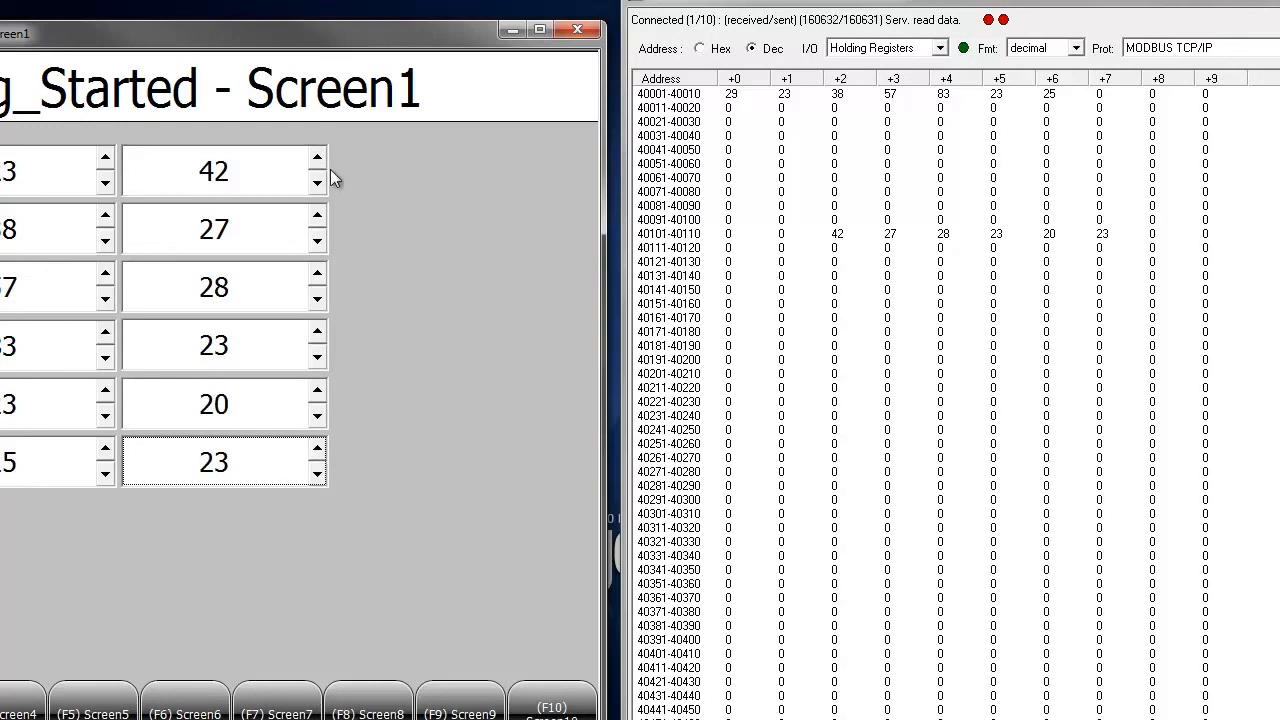